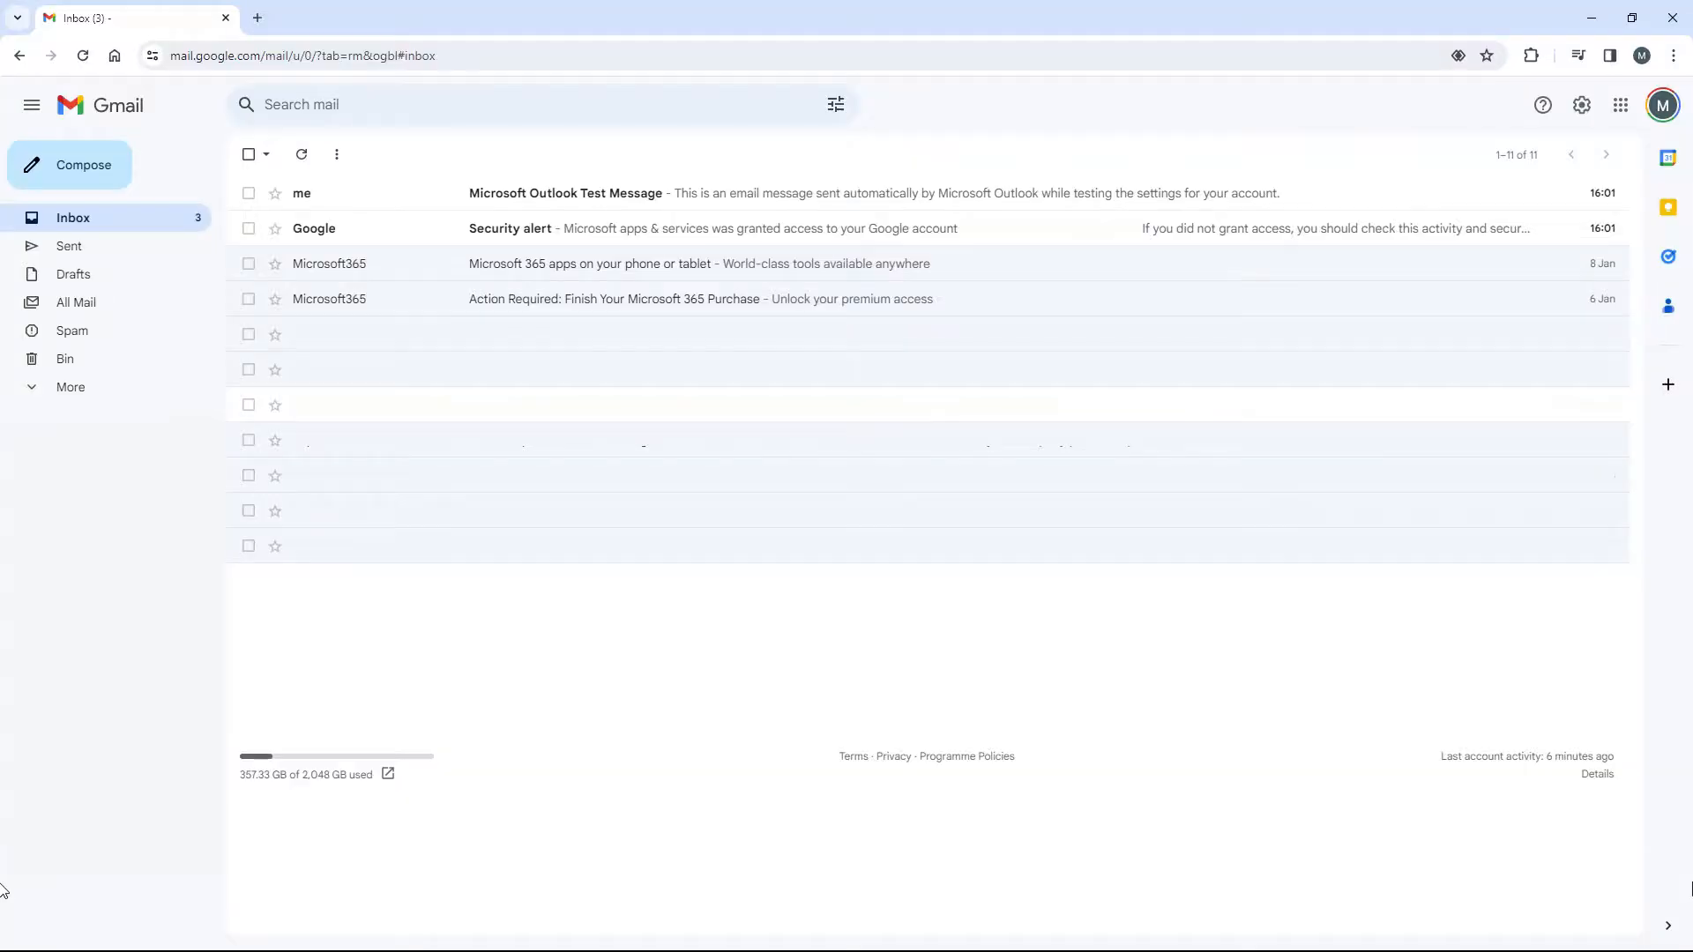
mouse_move(1646, 577)
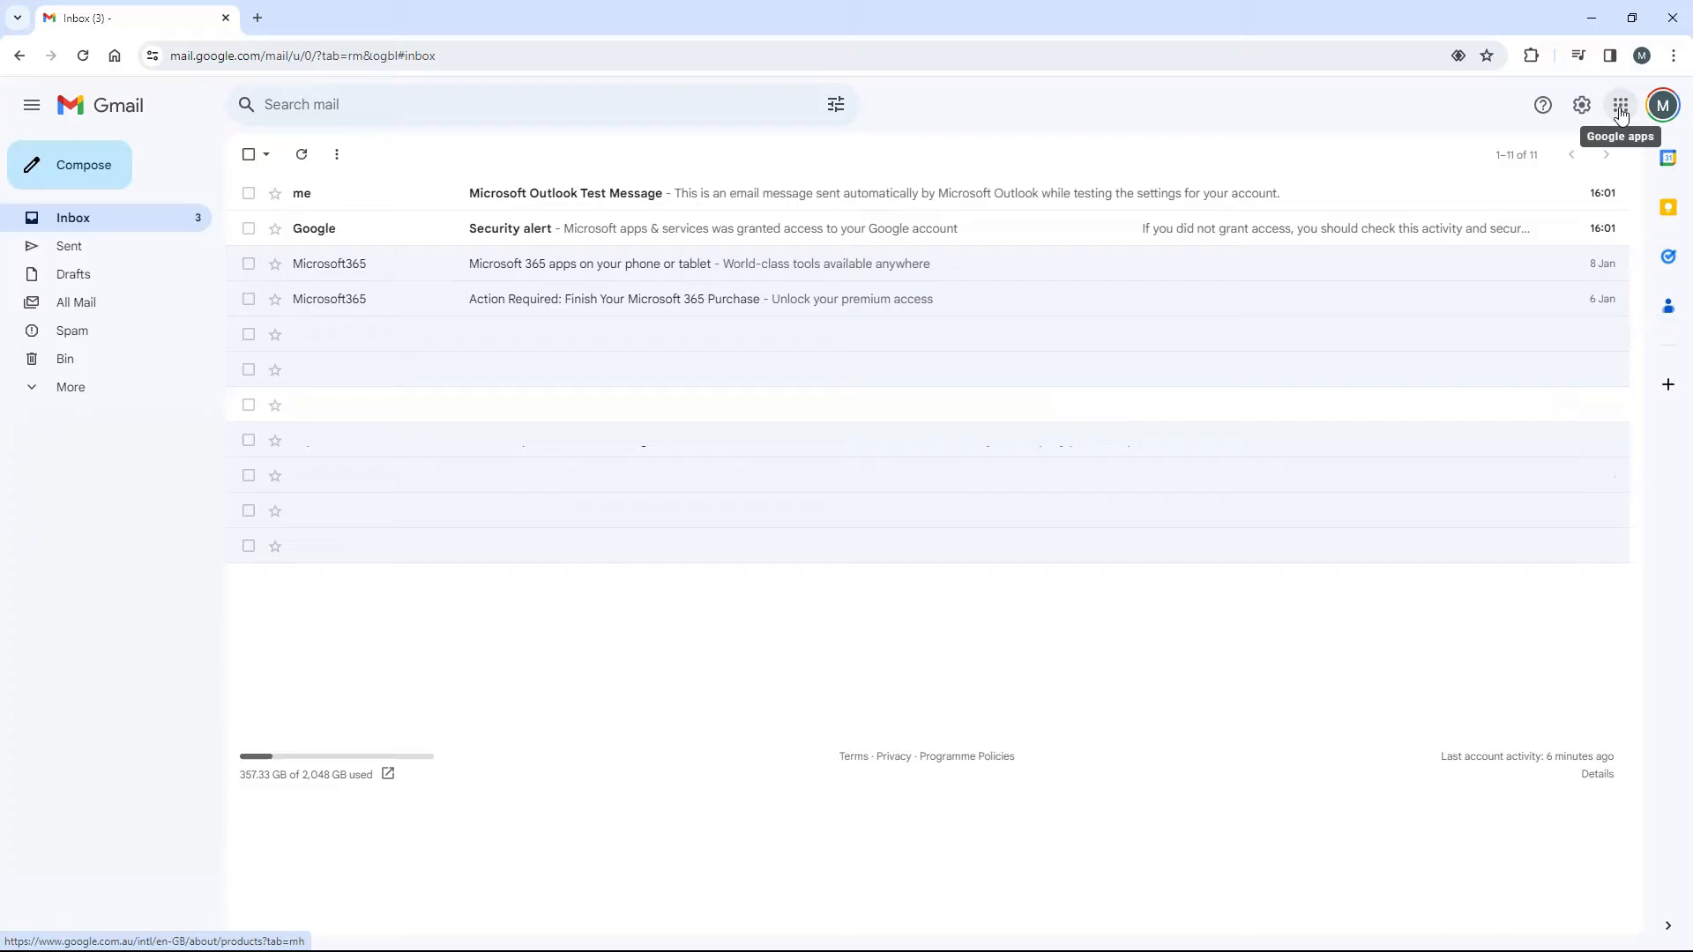
- Reach the Google Account Security page from the Gmail apps grid
left_click(1620, 105)
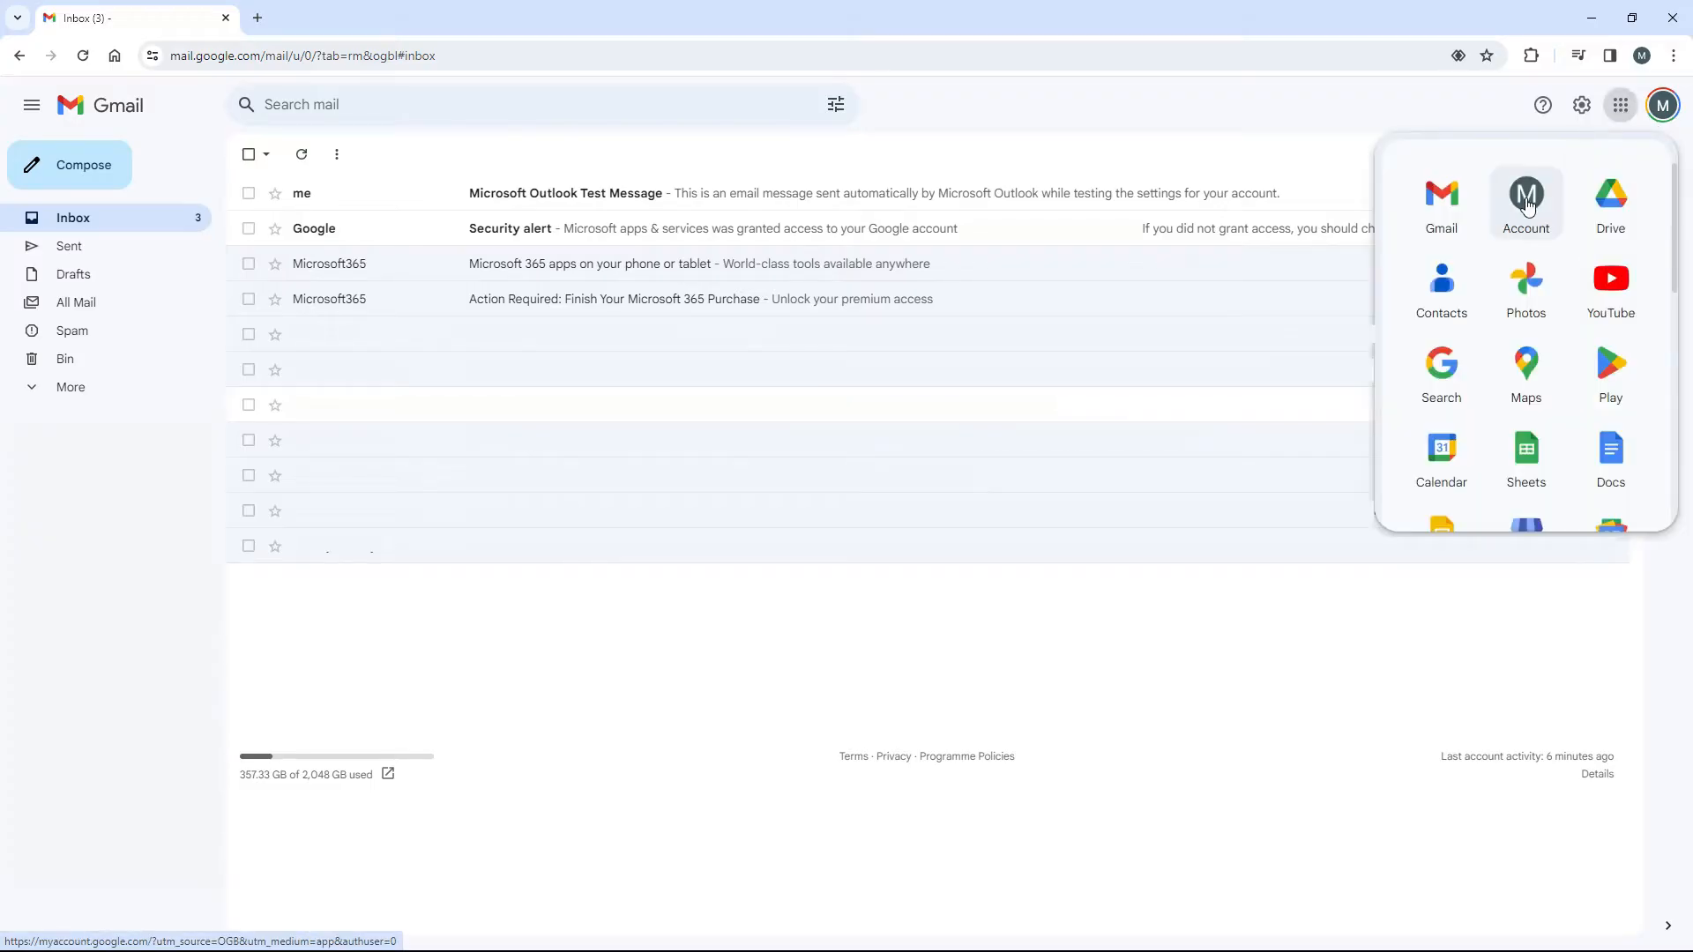
left_click(1526, 202)
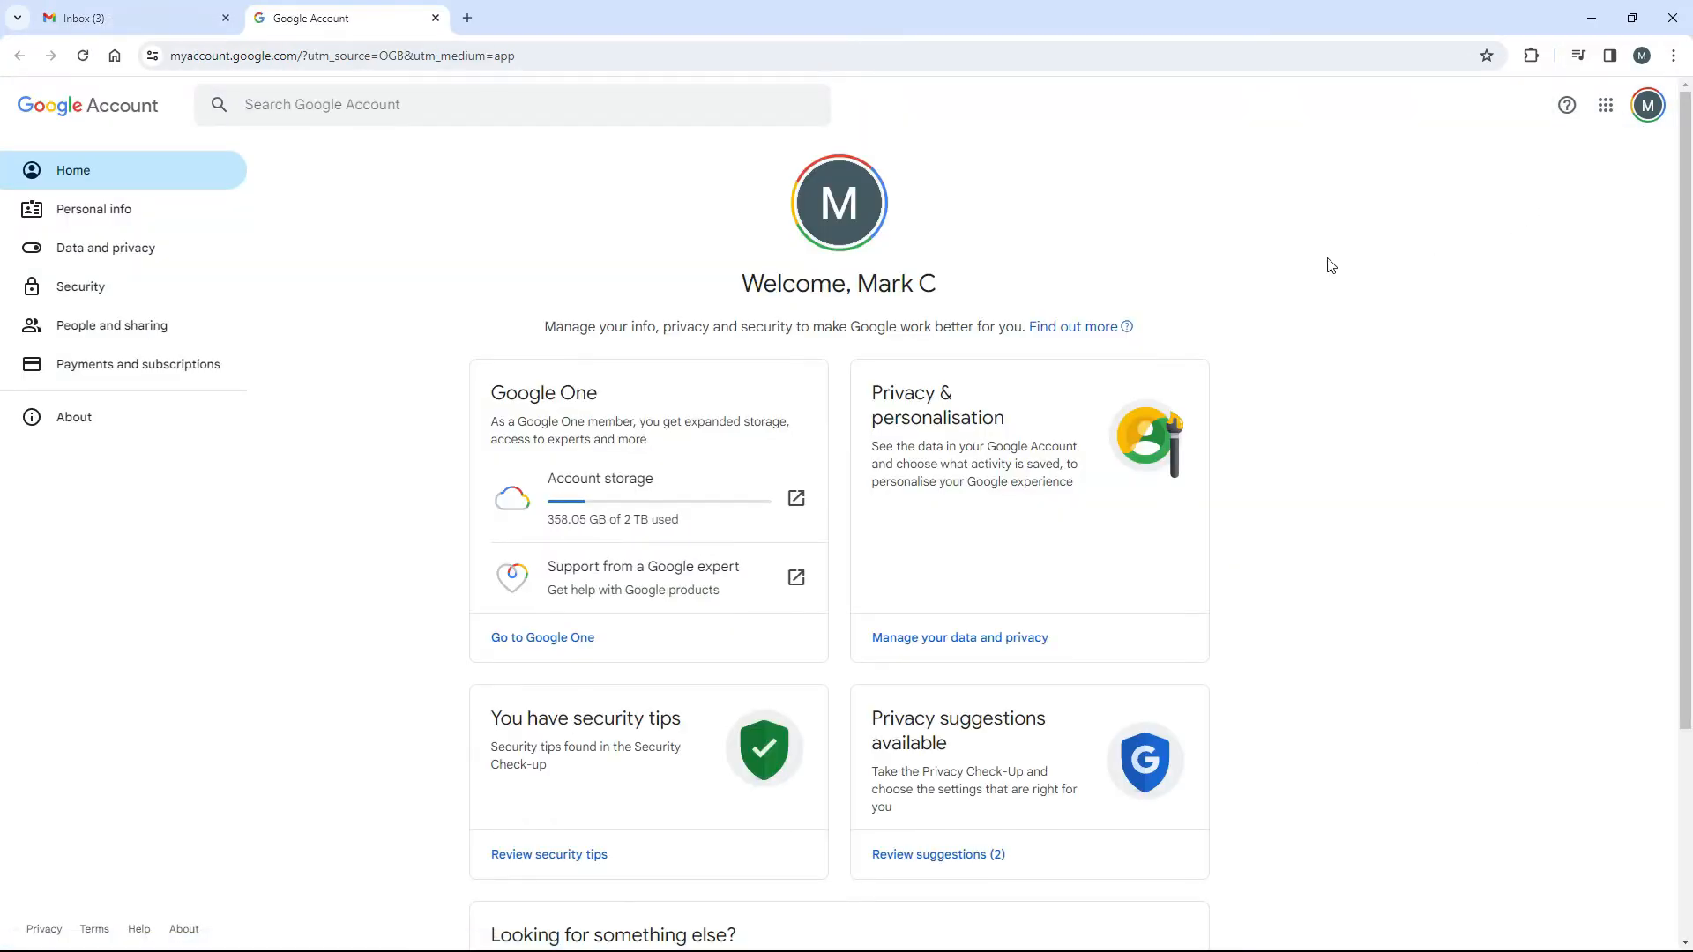
left_click(80, 286)
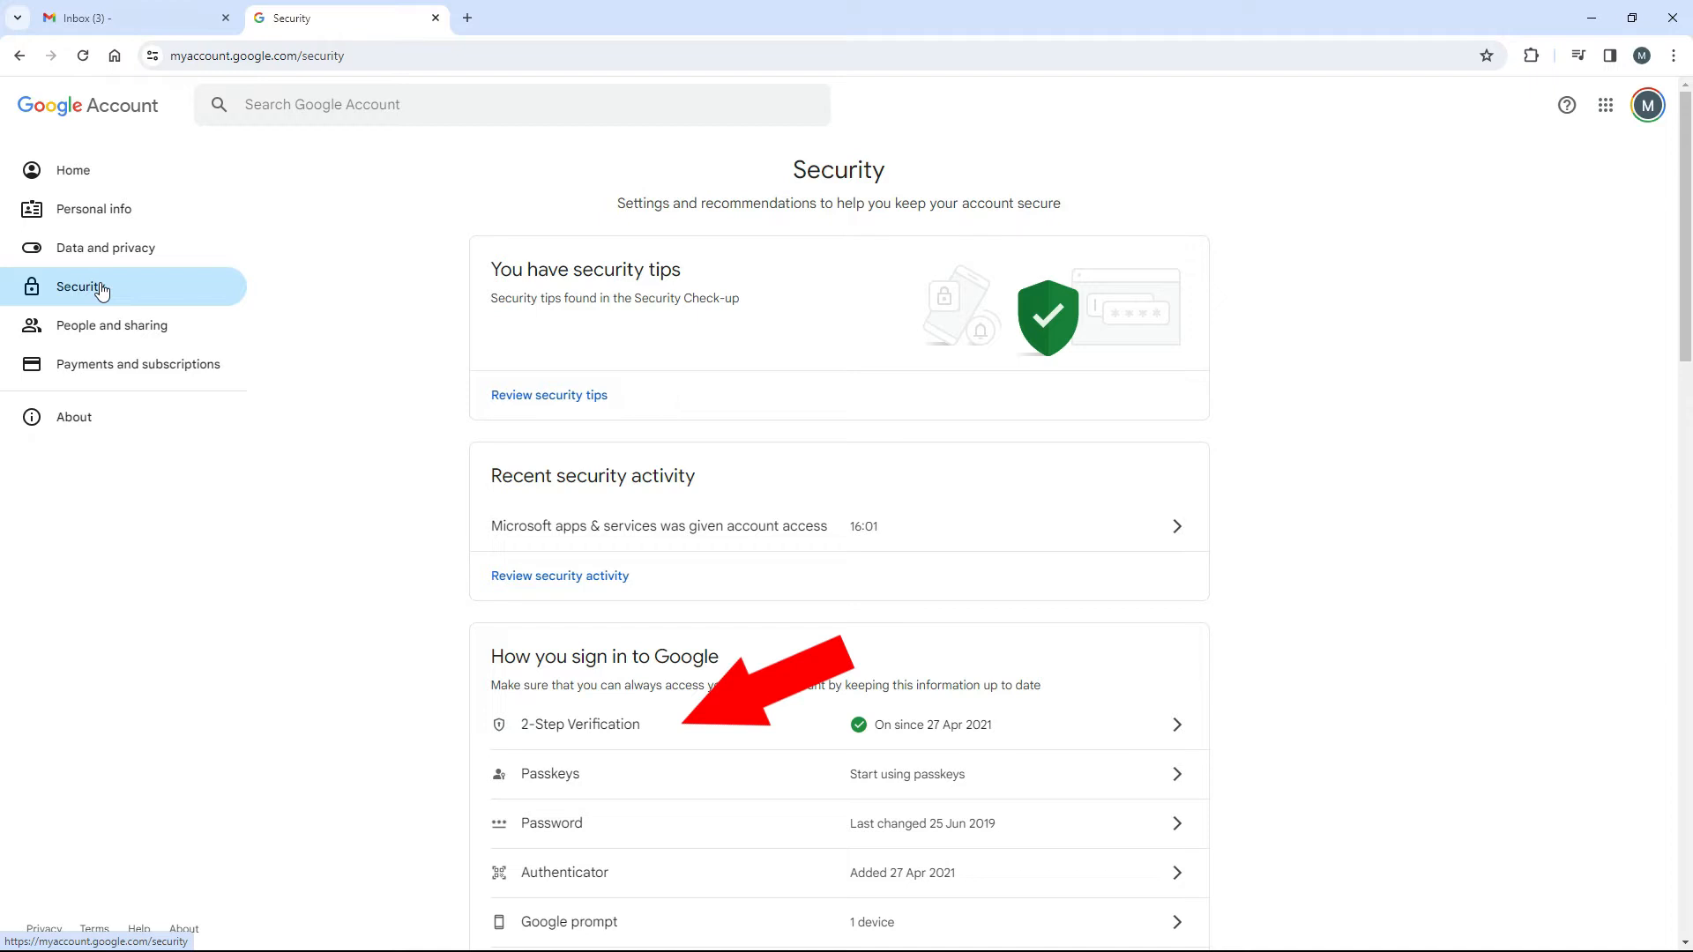
- Review the 2-Step Verification settings after the password check, then return to the Gmail inbox
left_click(674, 725)
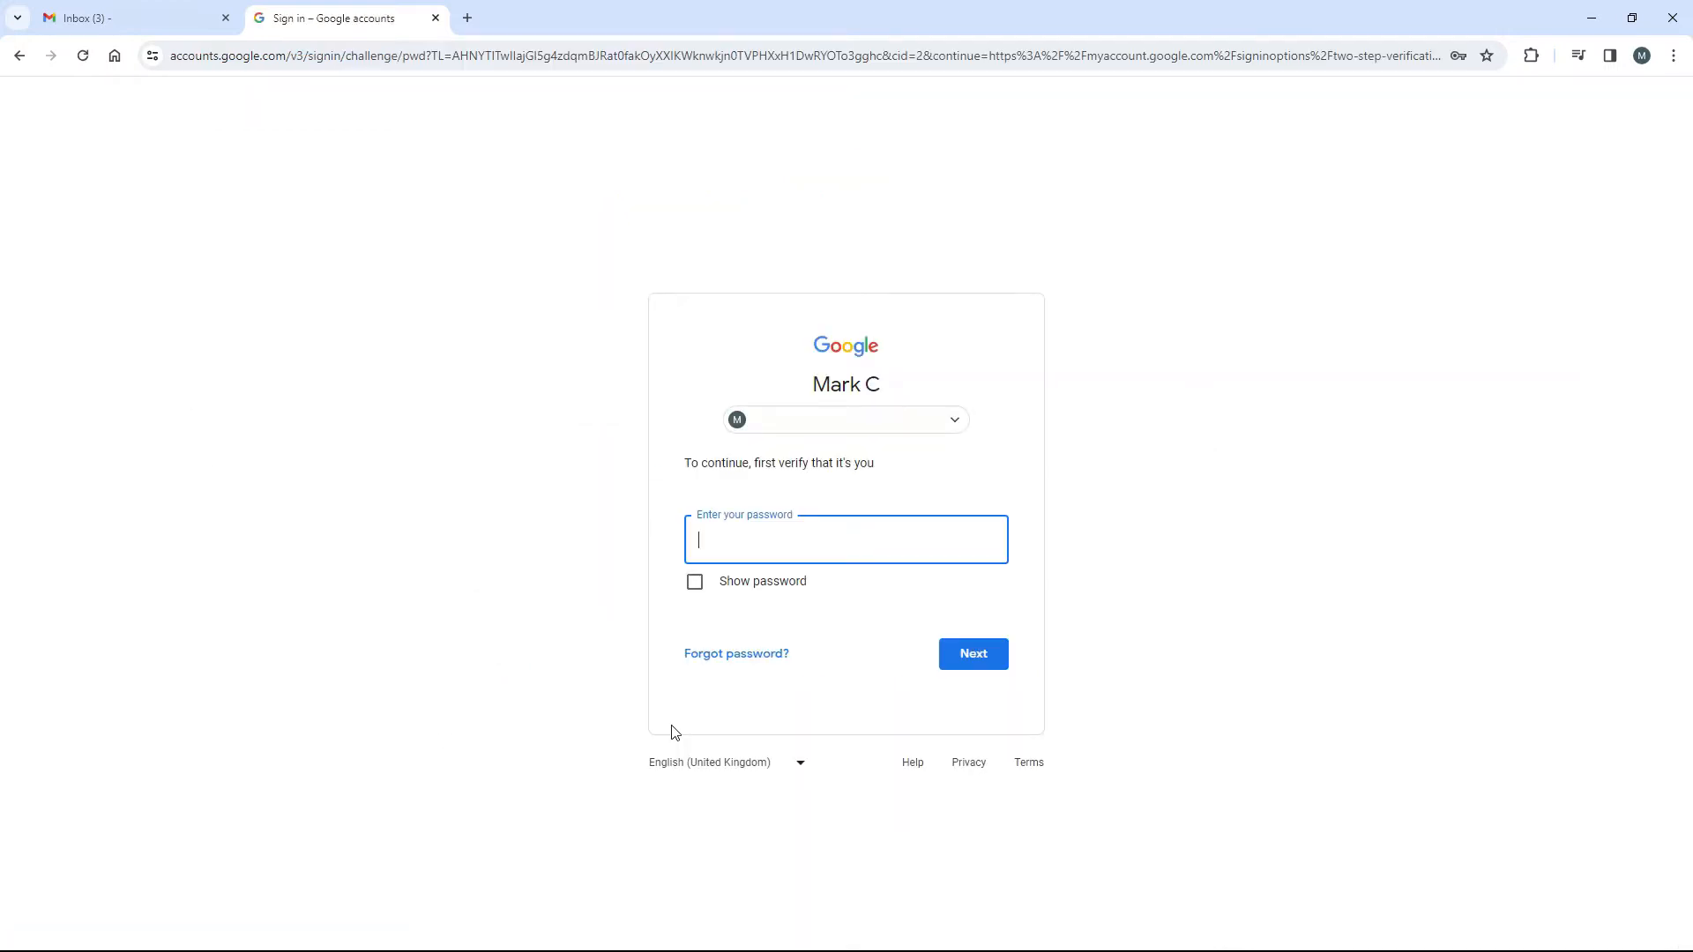
left_click(970, 653)
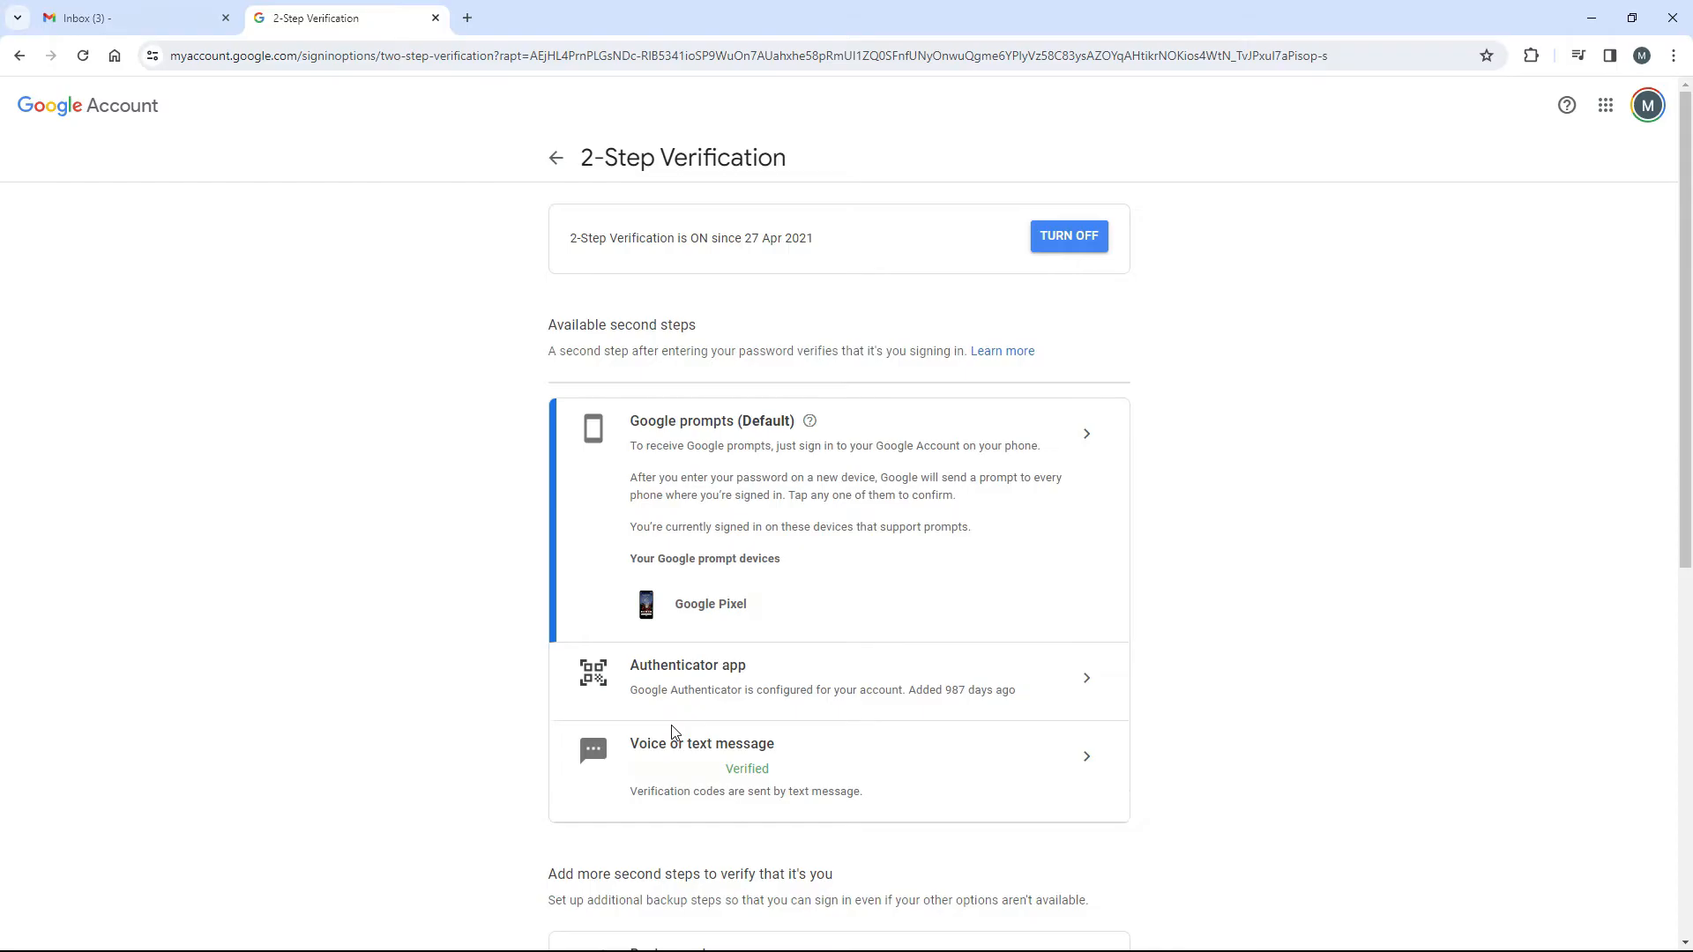
mouse_move(6, 742)
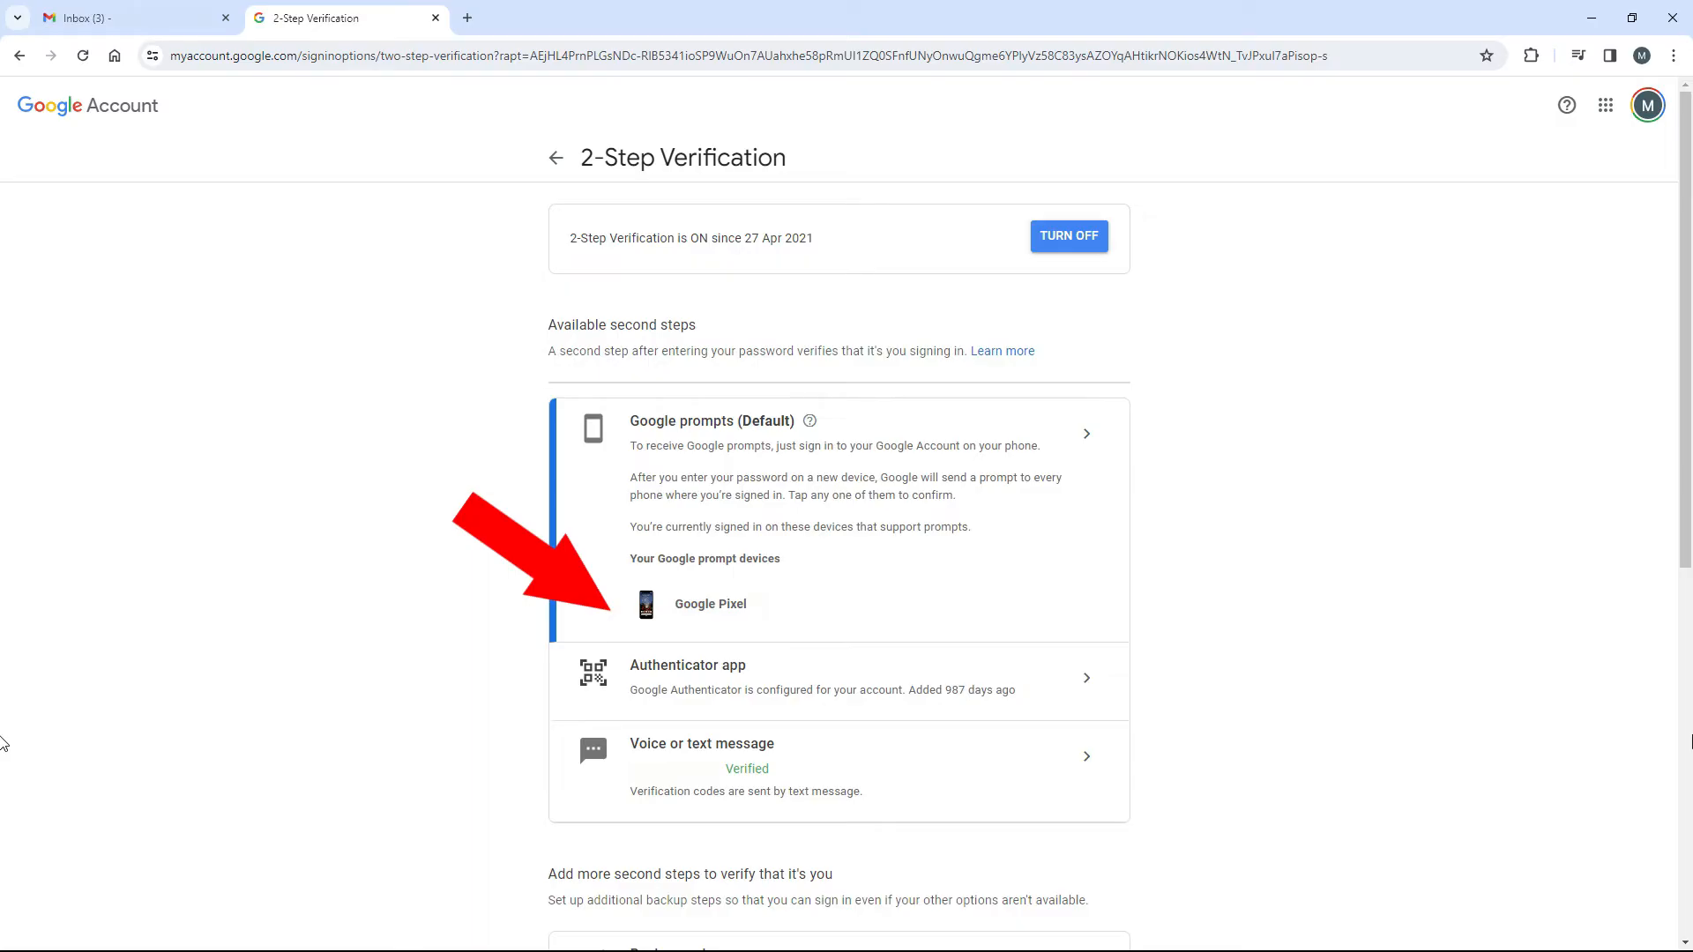
left_click(130, 19)
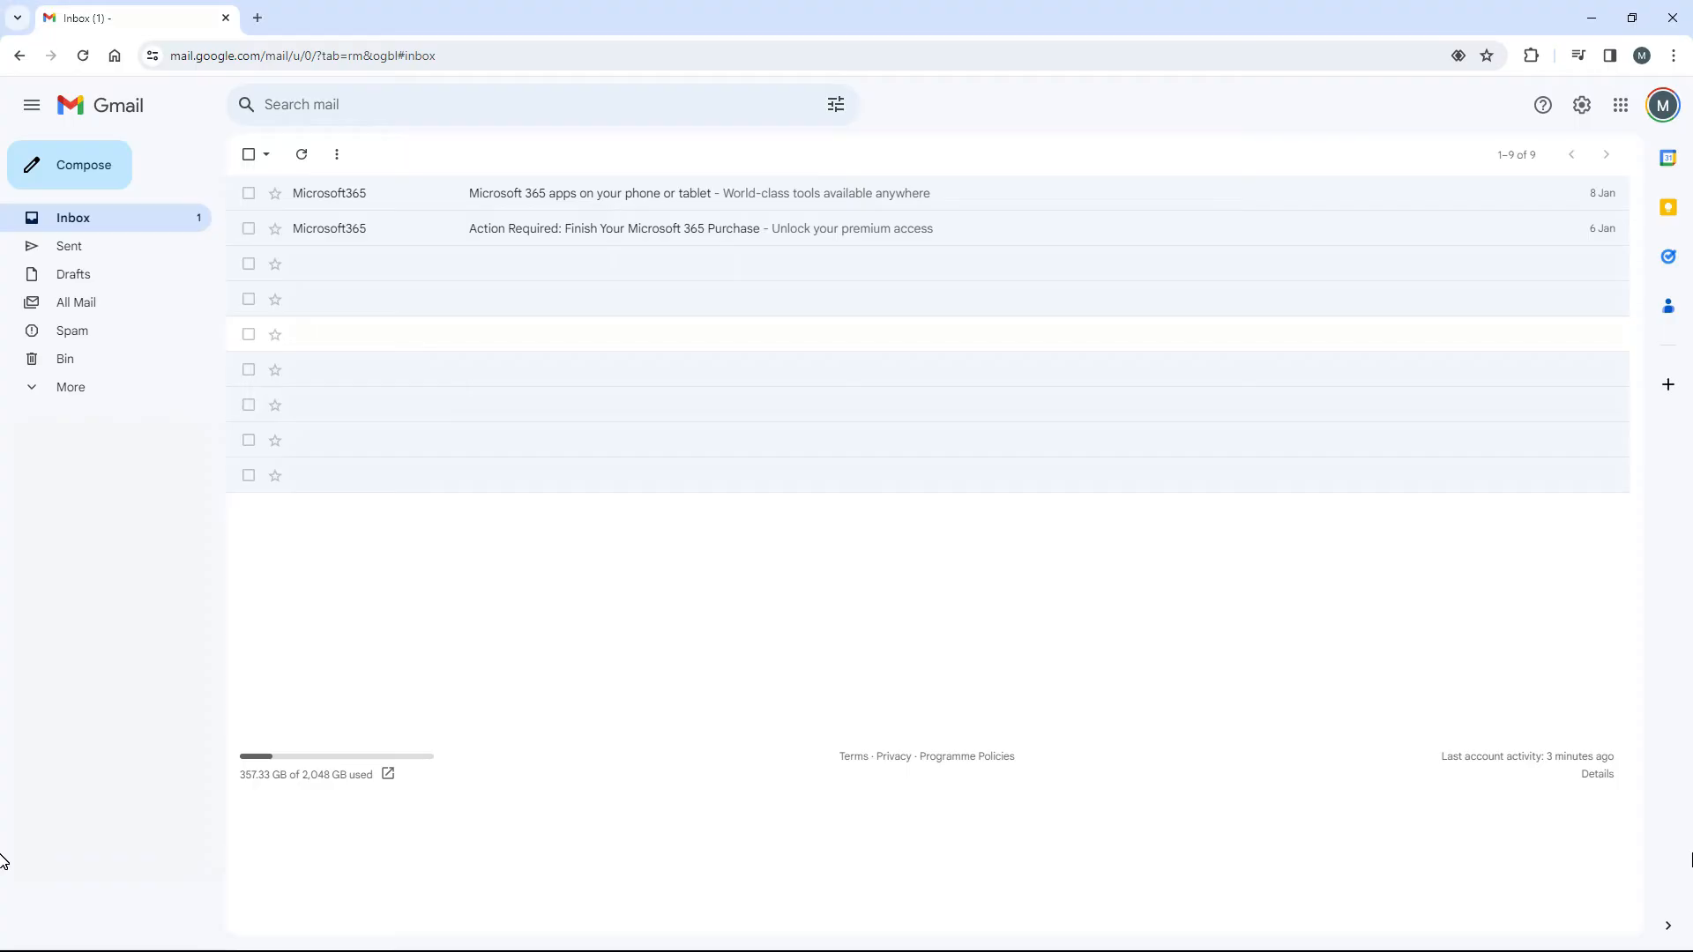
mouse_move(1659, 290)
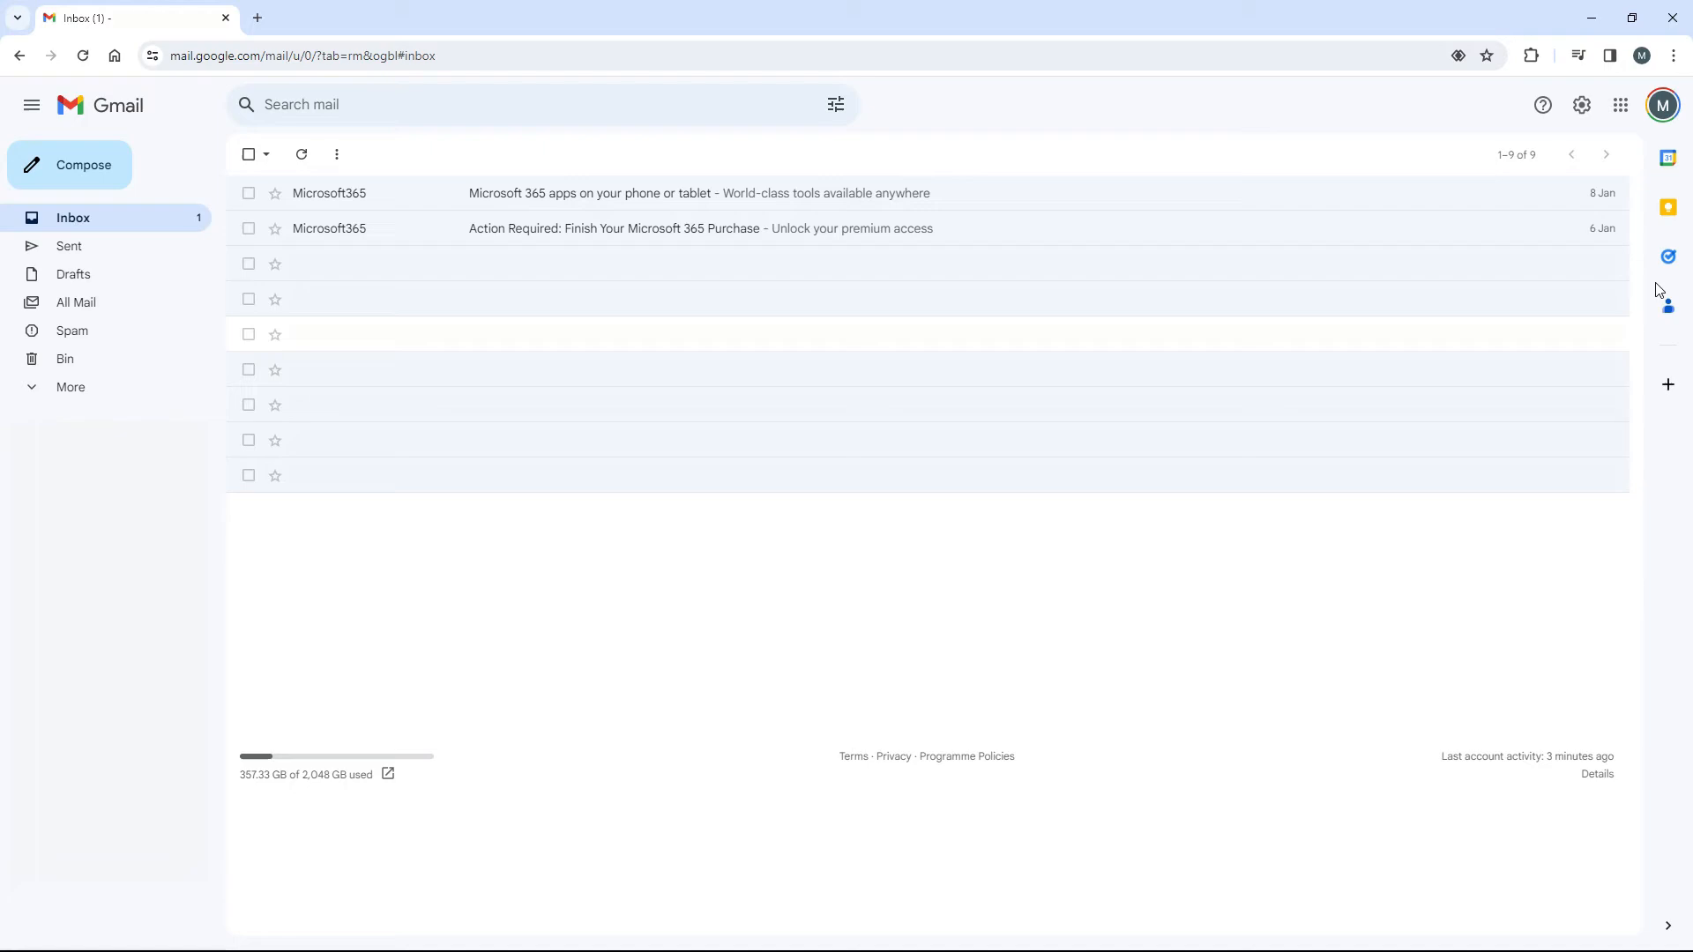
- Show Gmail's Forwarding and POP/IMAP settings page via See all settings
left_click(1581, 105)
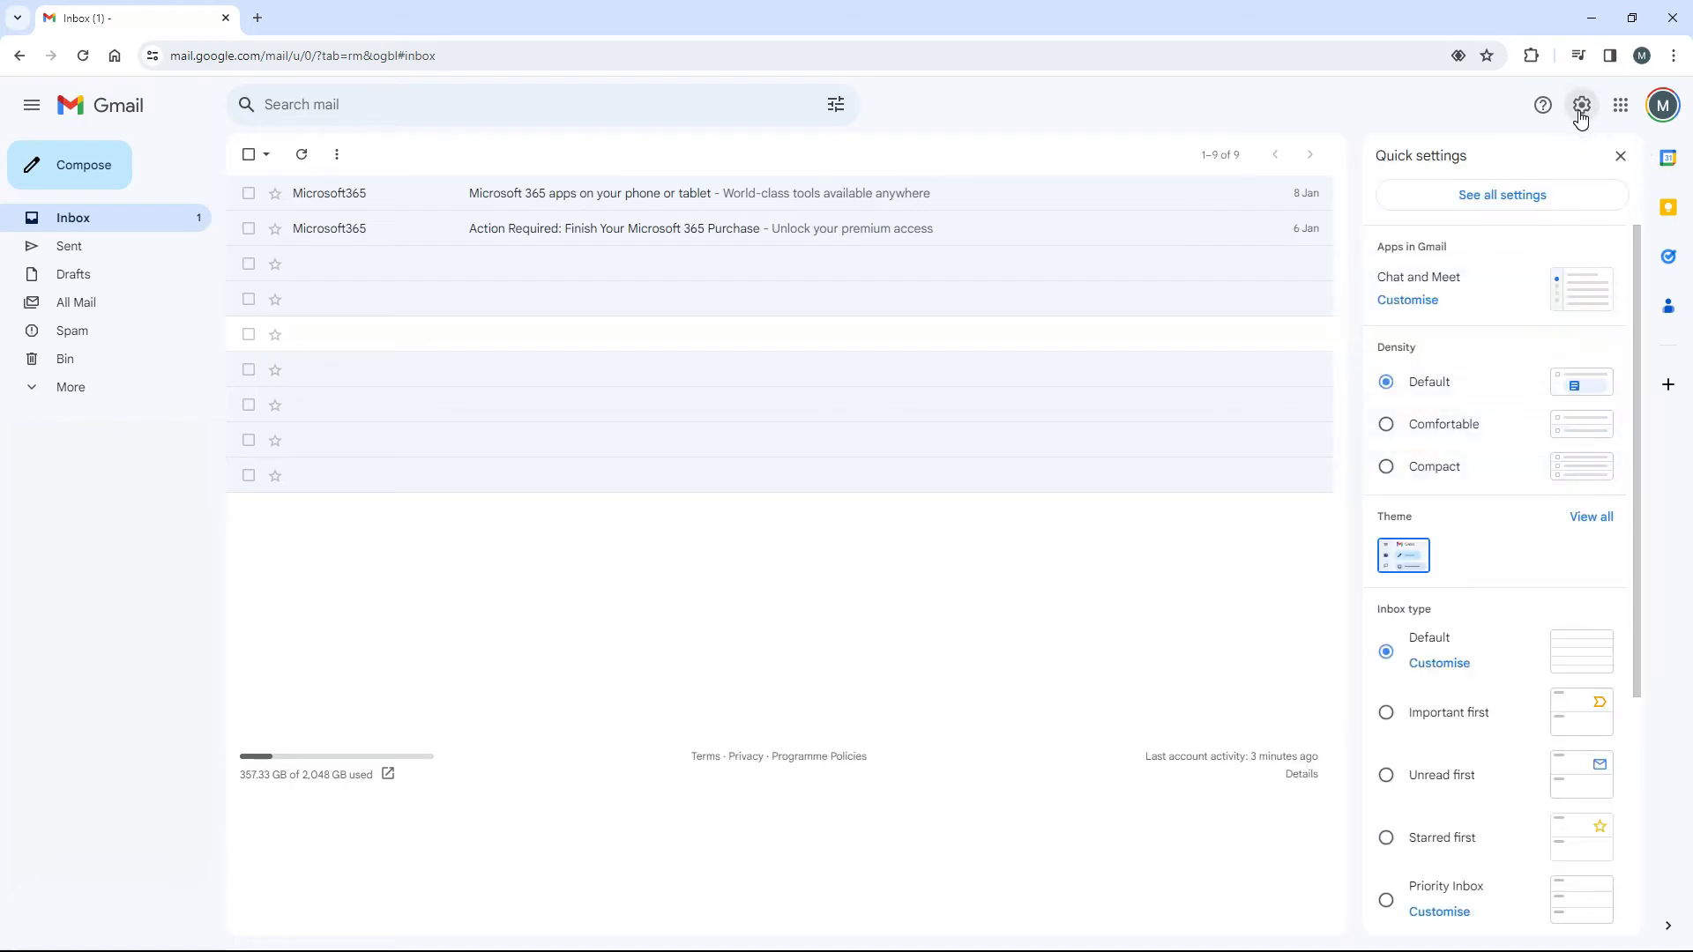
left_click(1501, 195)
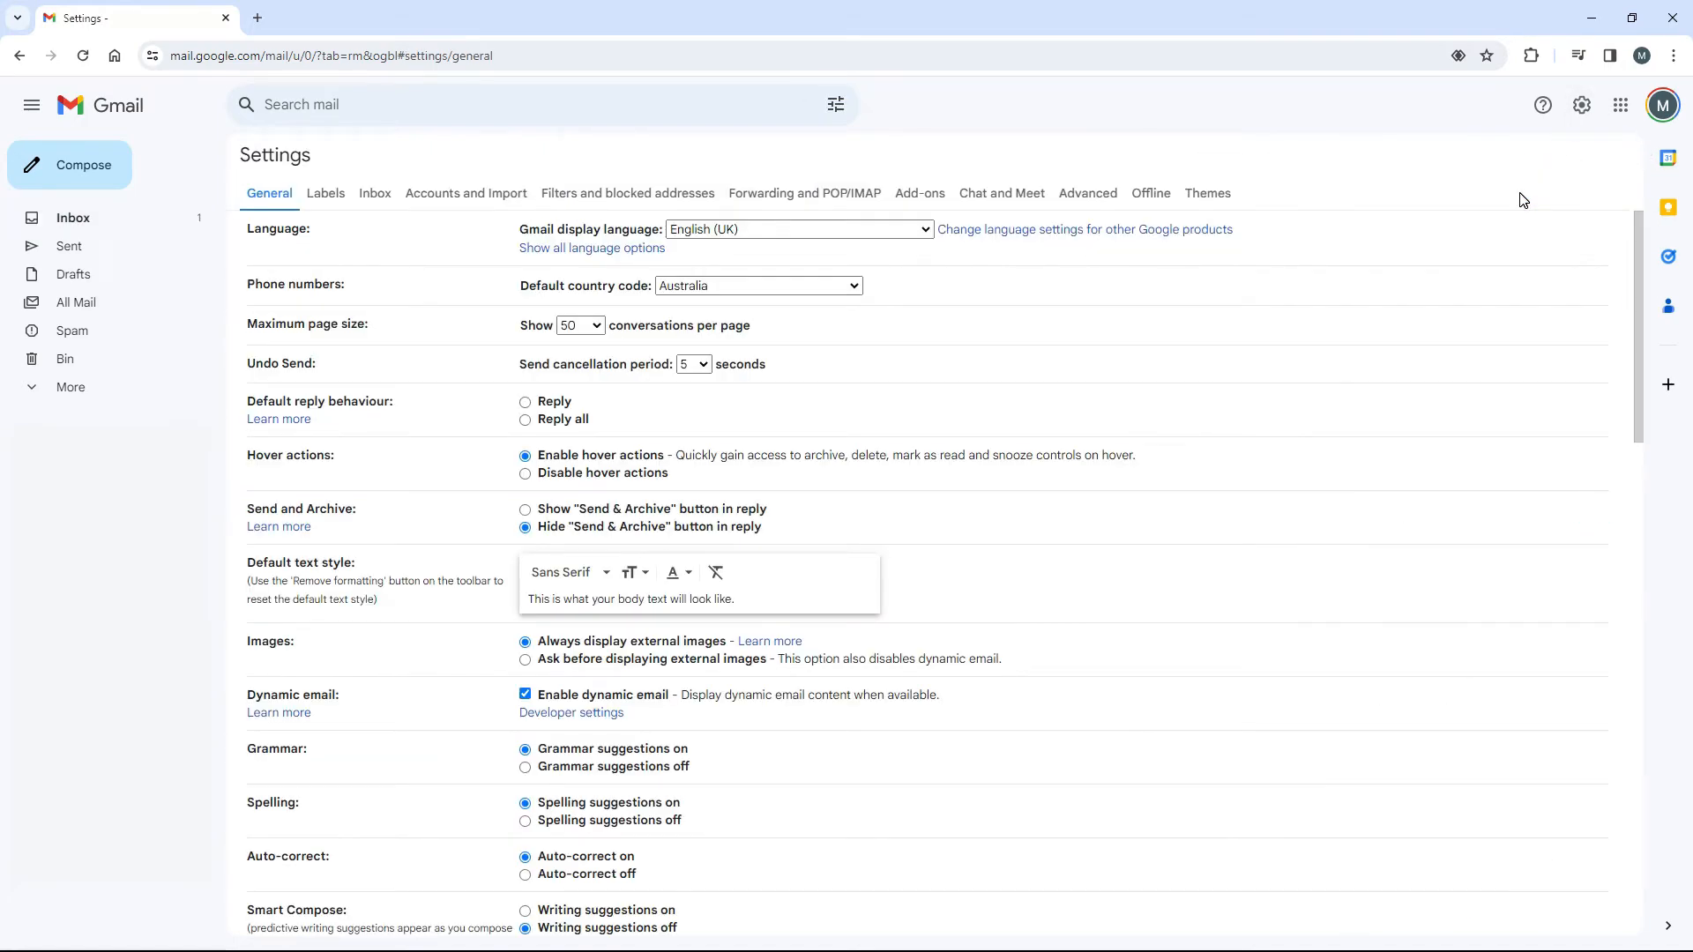
left_click(804, 193)
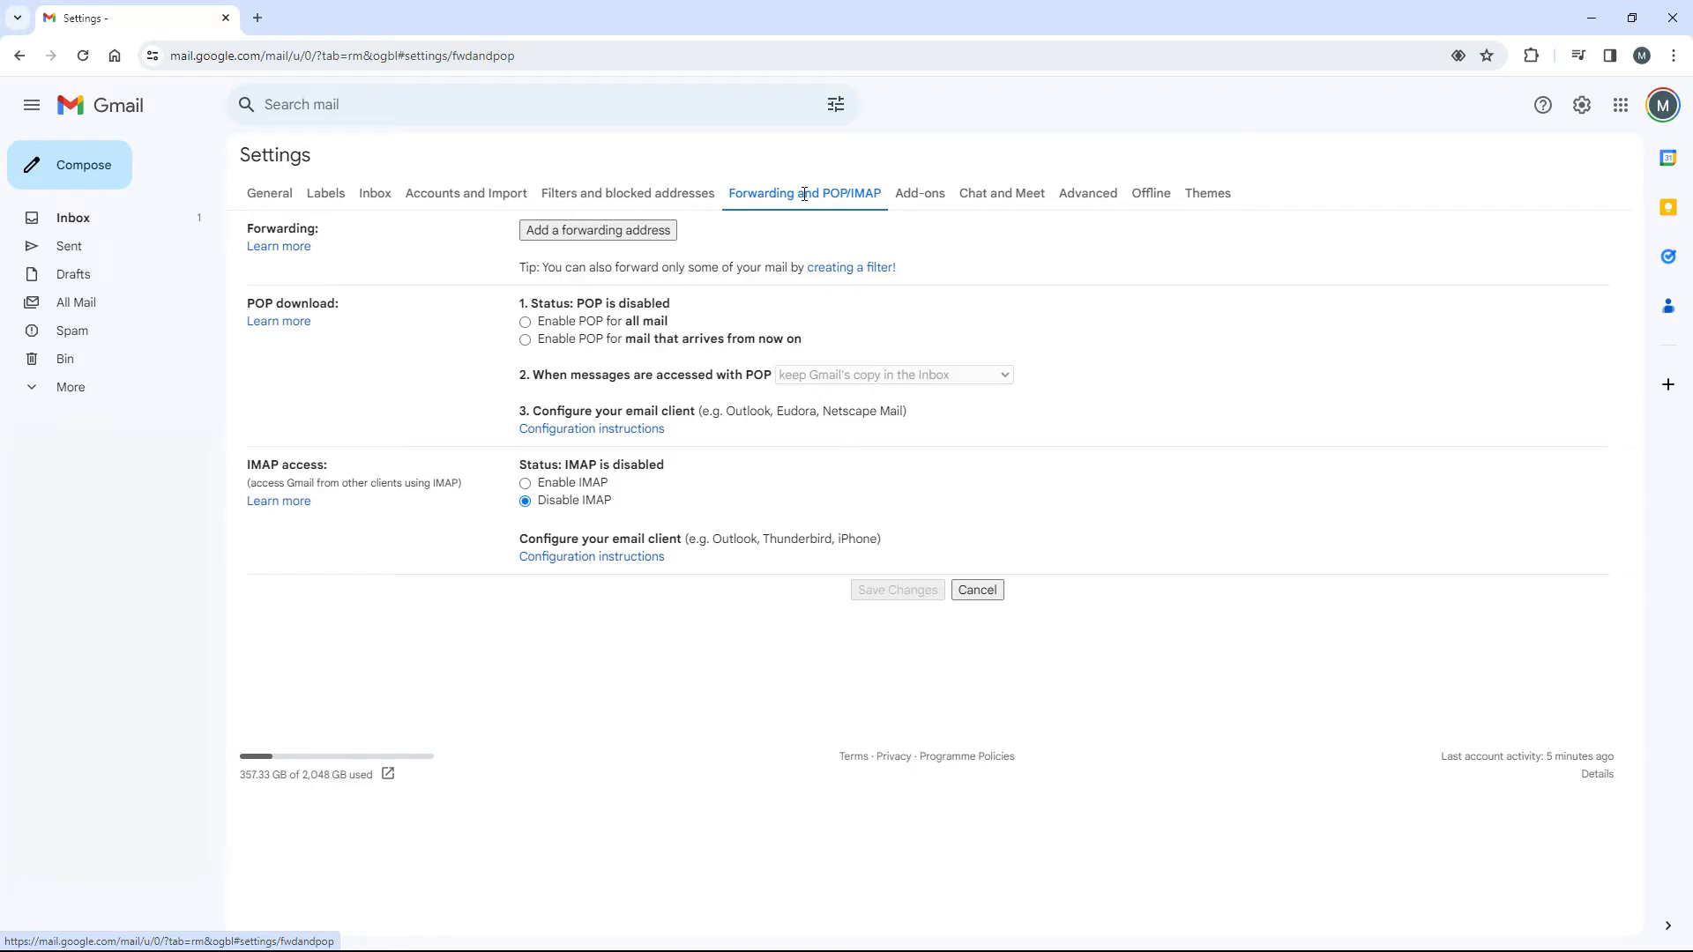
mouse_move(548, 525)
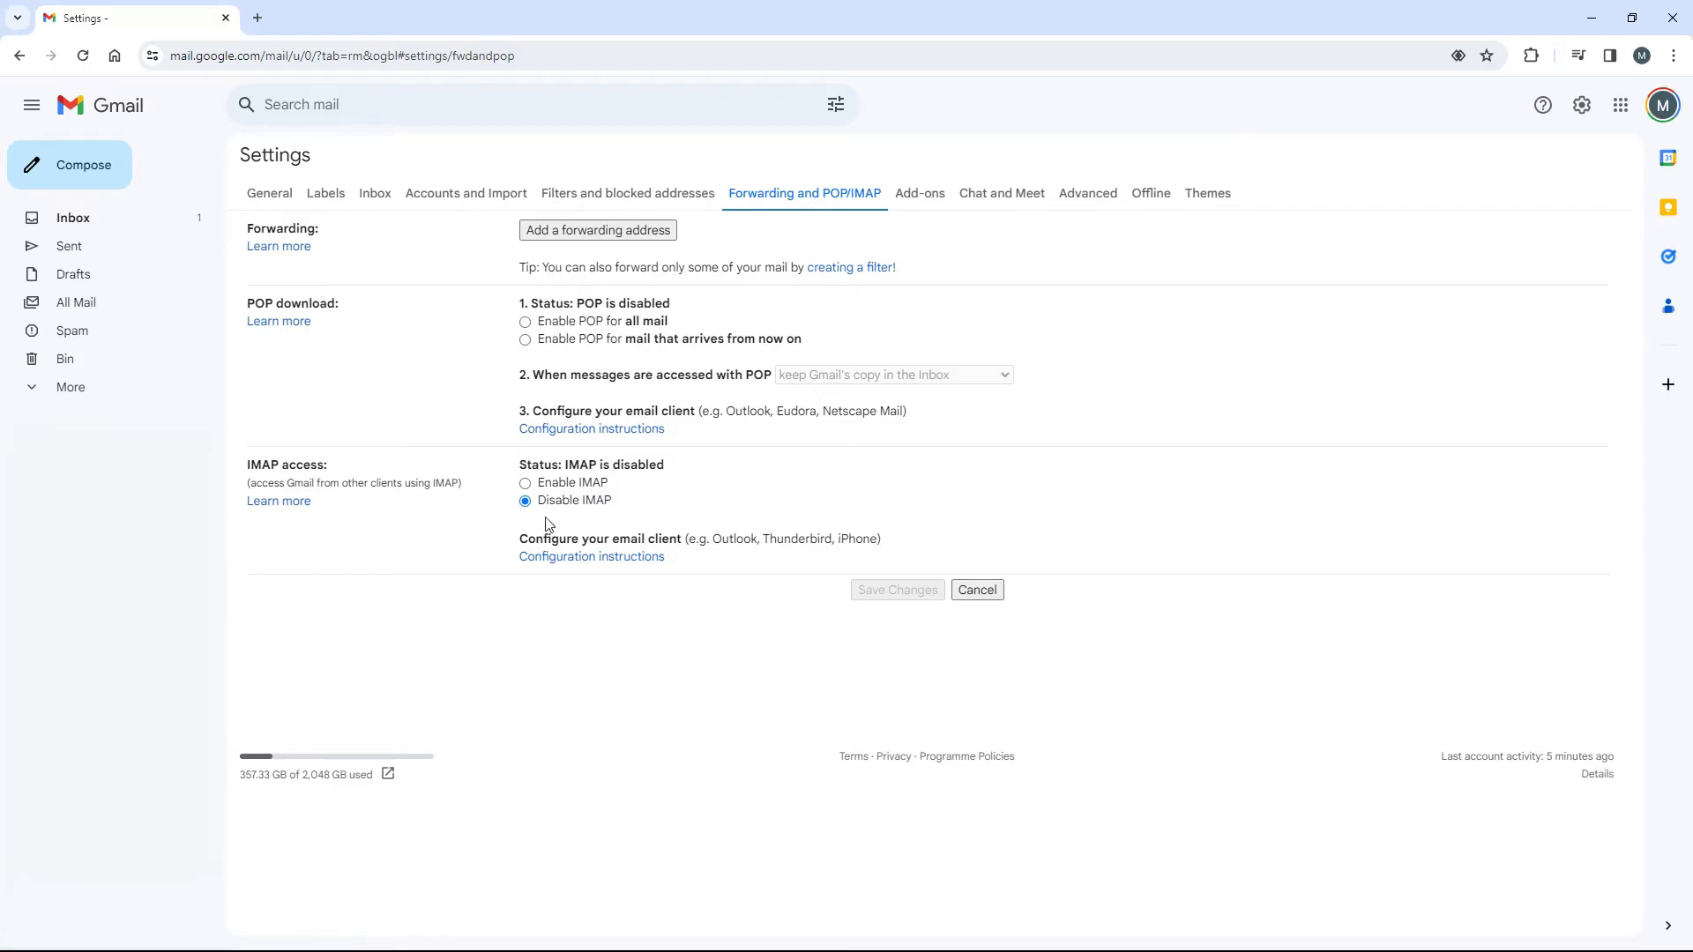
- Enable IMAP, save the change and continue through the identity verification prompt
left_click(525, 483)
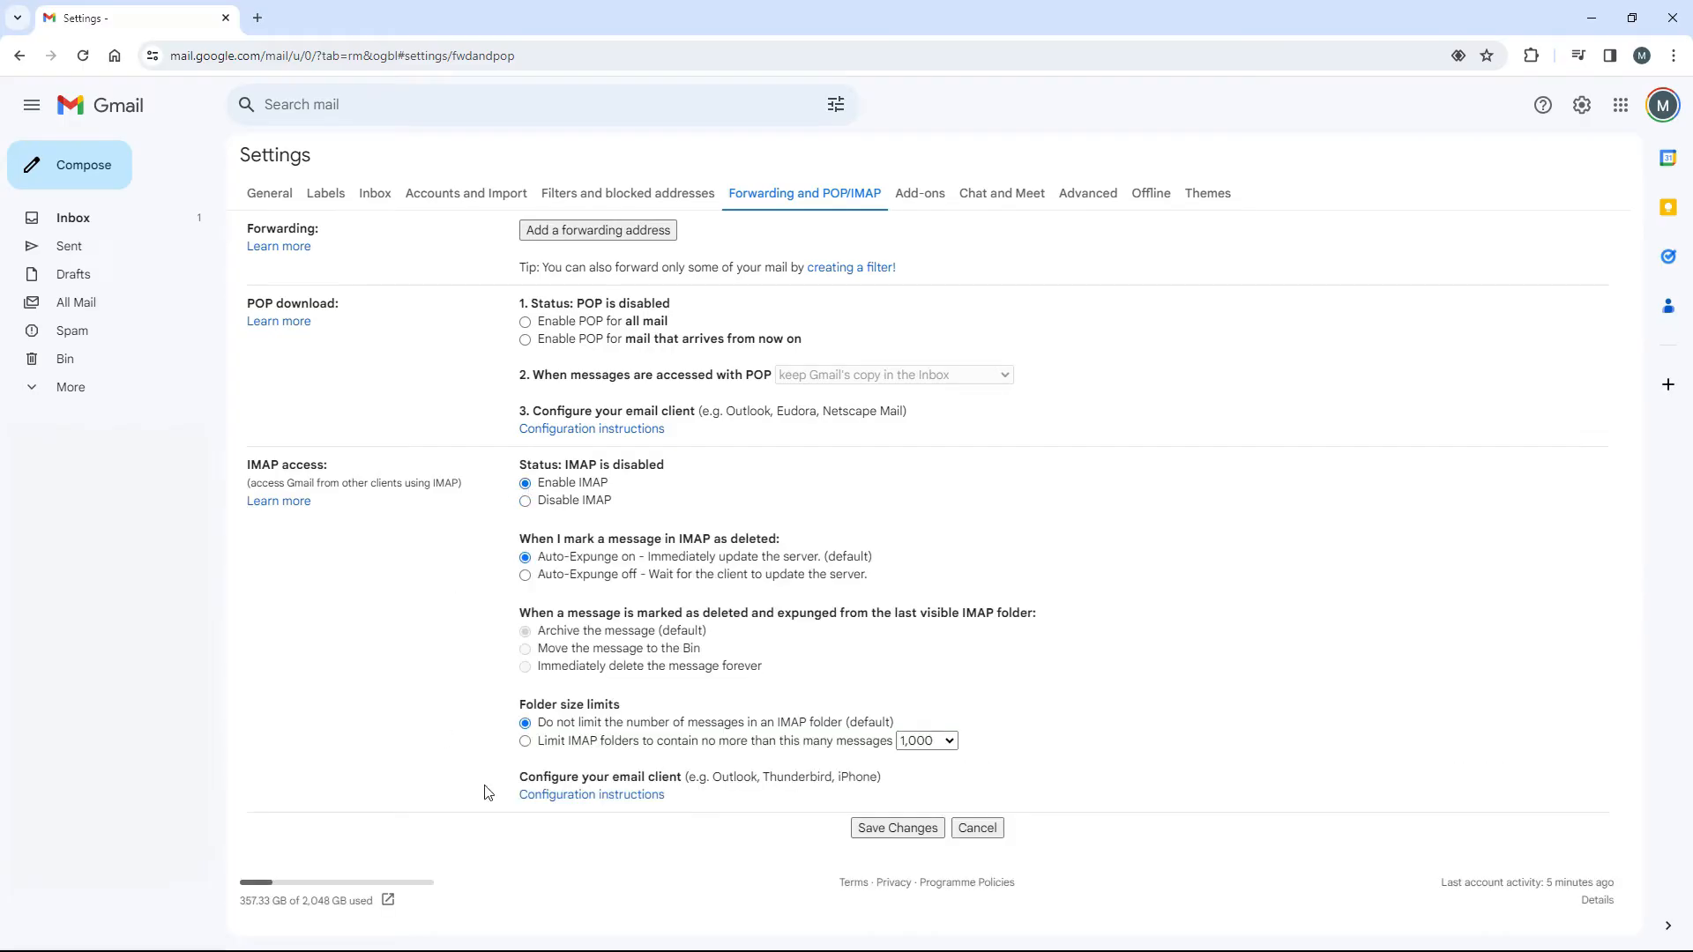
left_click(896, 827)
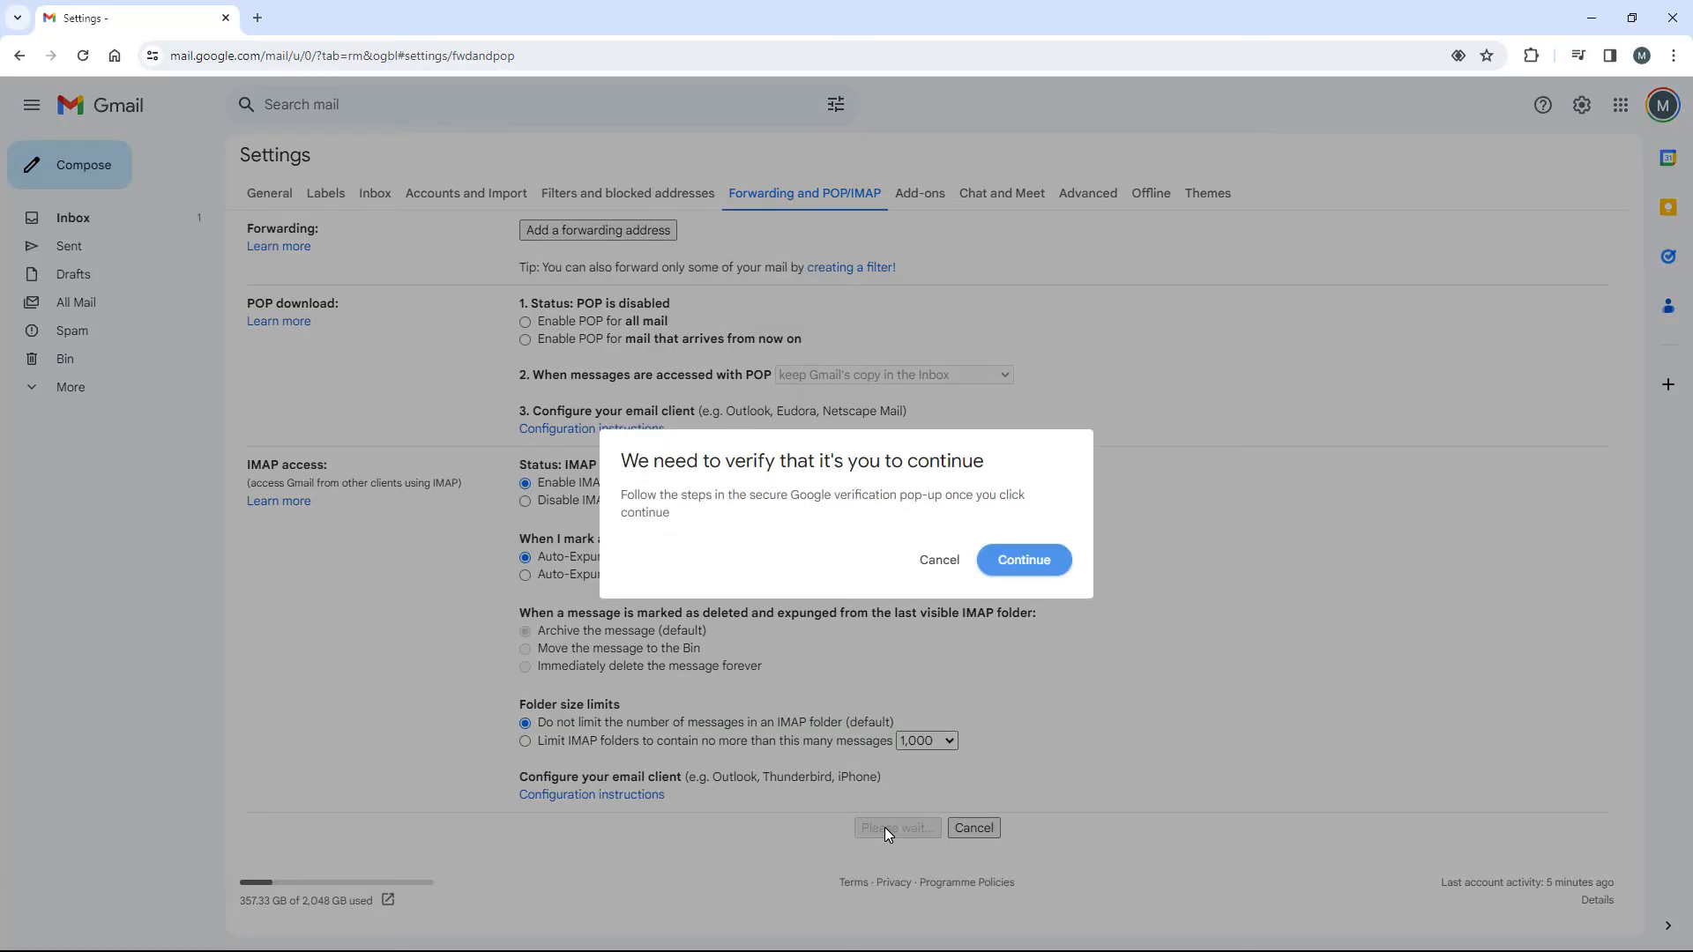
left_click(1023, 559)
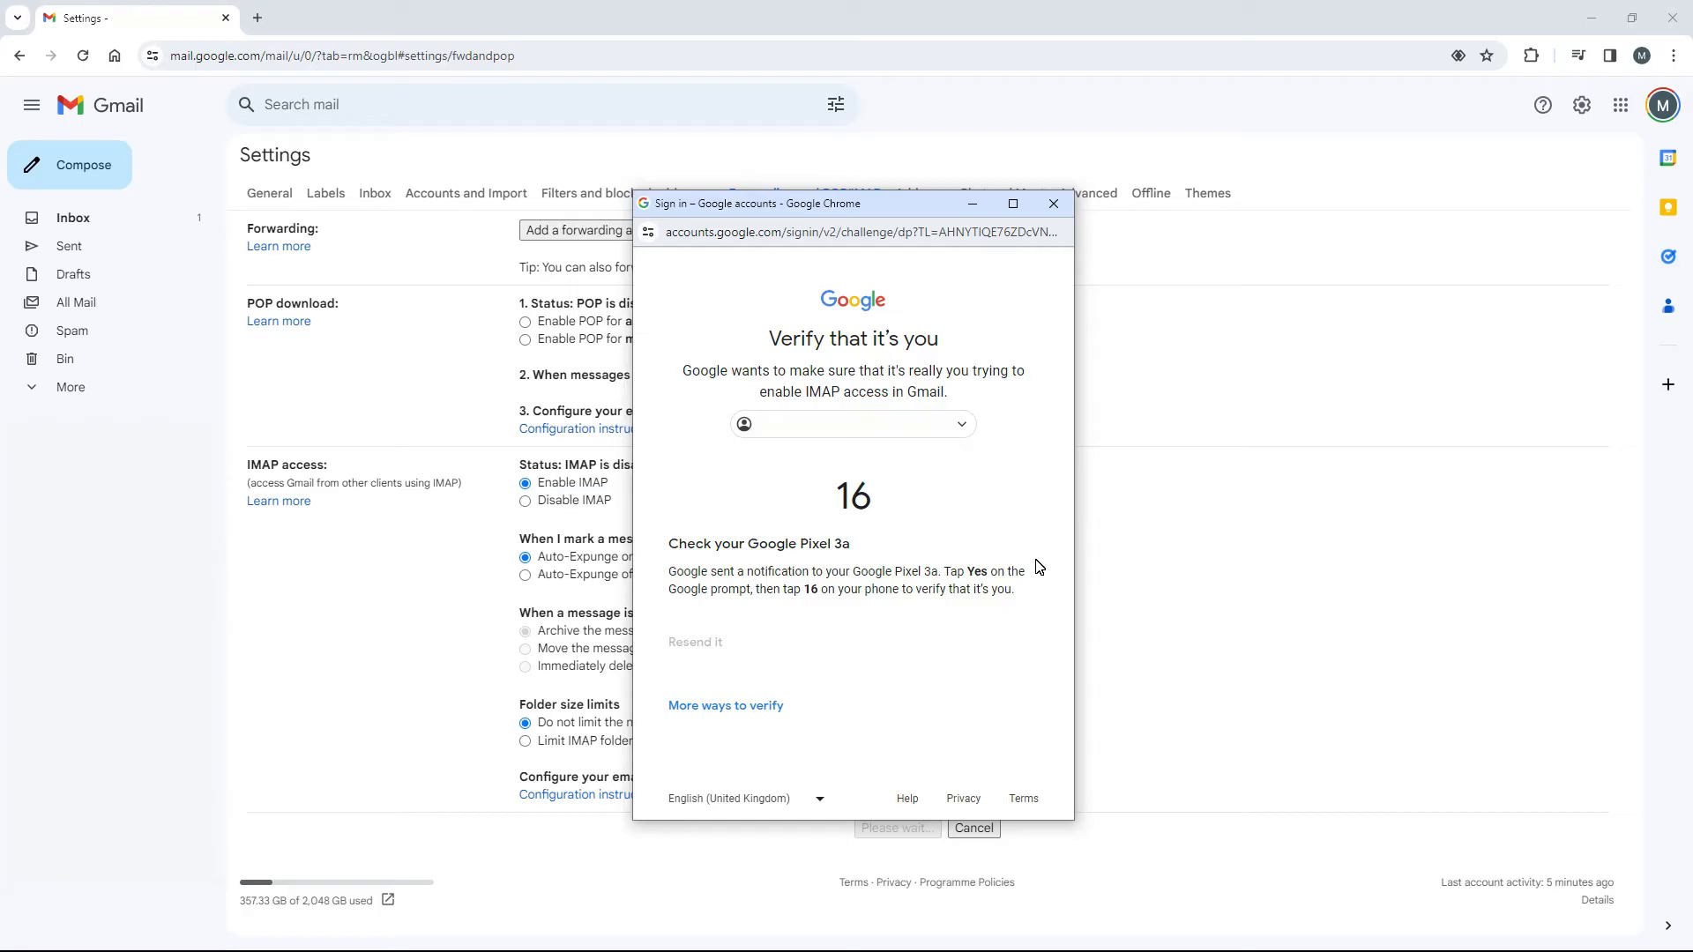
left_click(1052, 203)
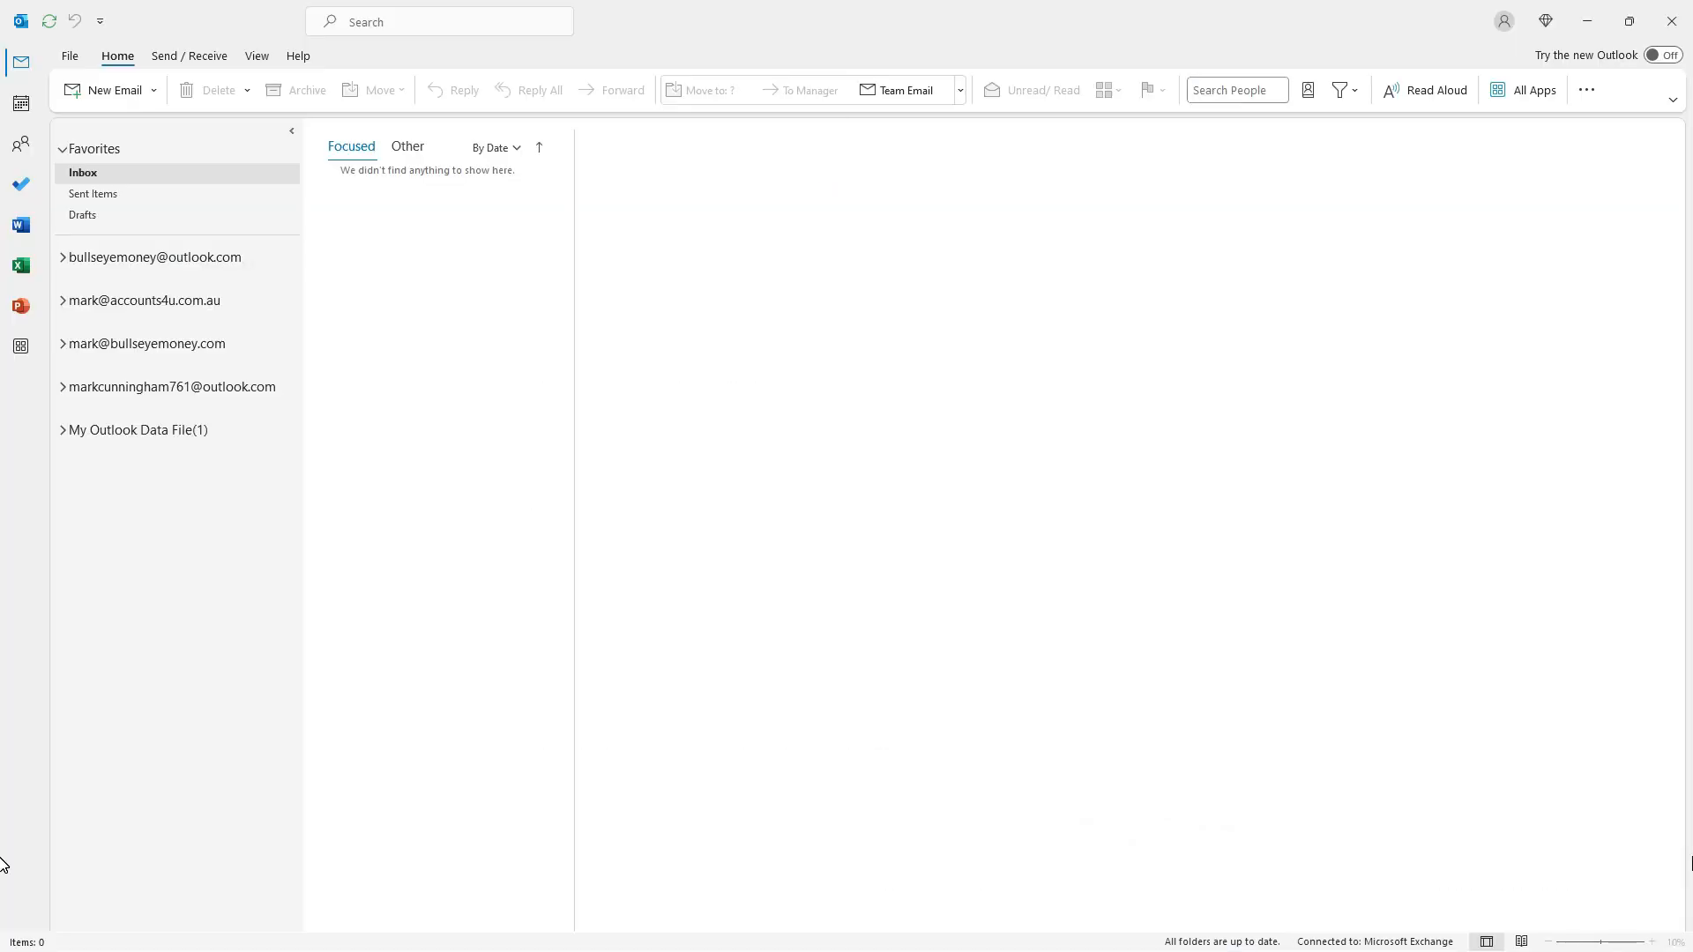
mouse_move(1270, 762)
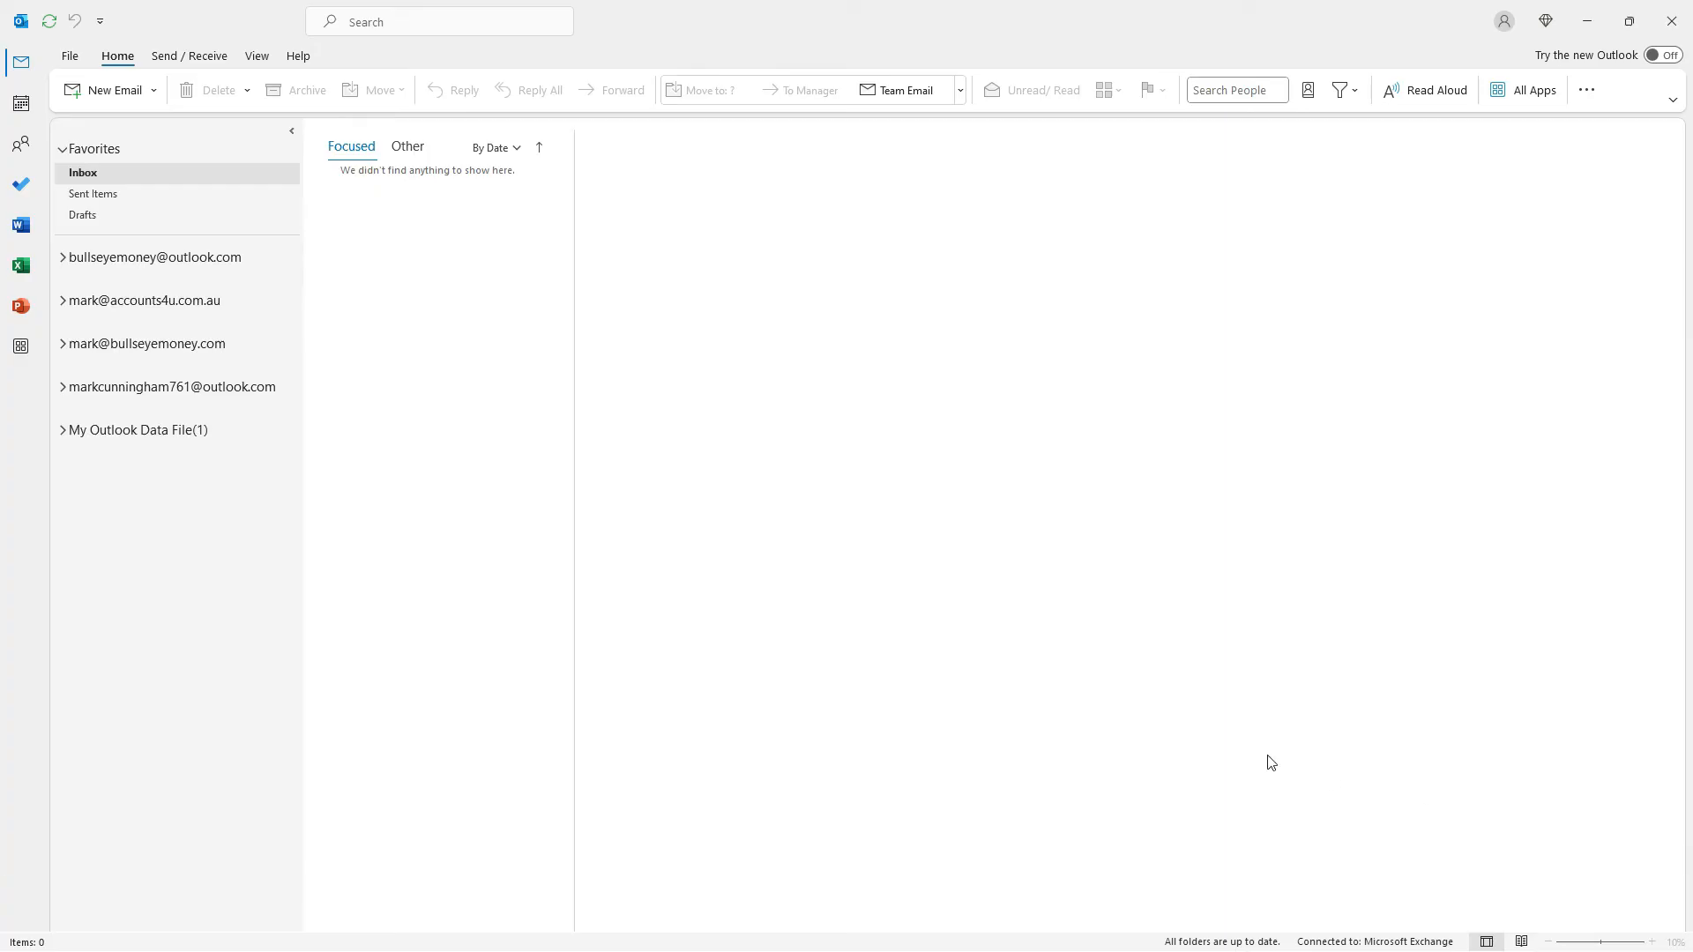
- Start Outlook's Add Account flow with the Gmail address filled in
left_click(69, 54)
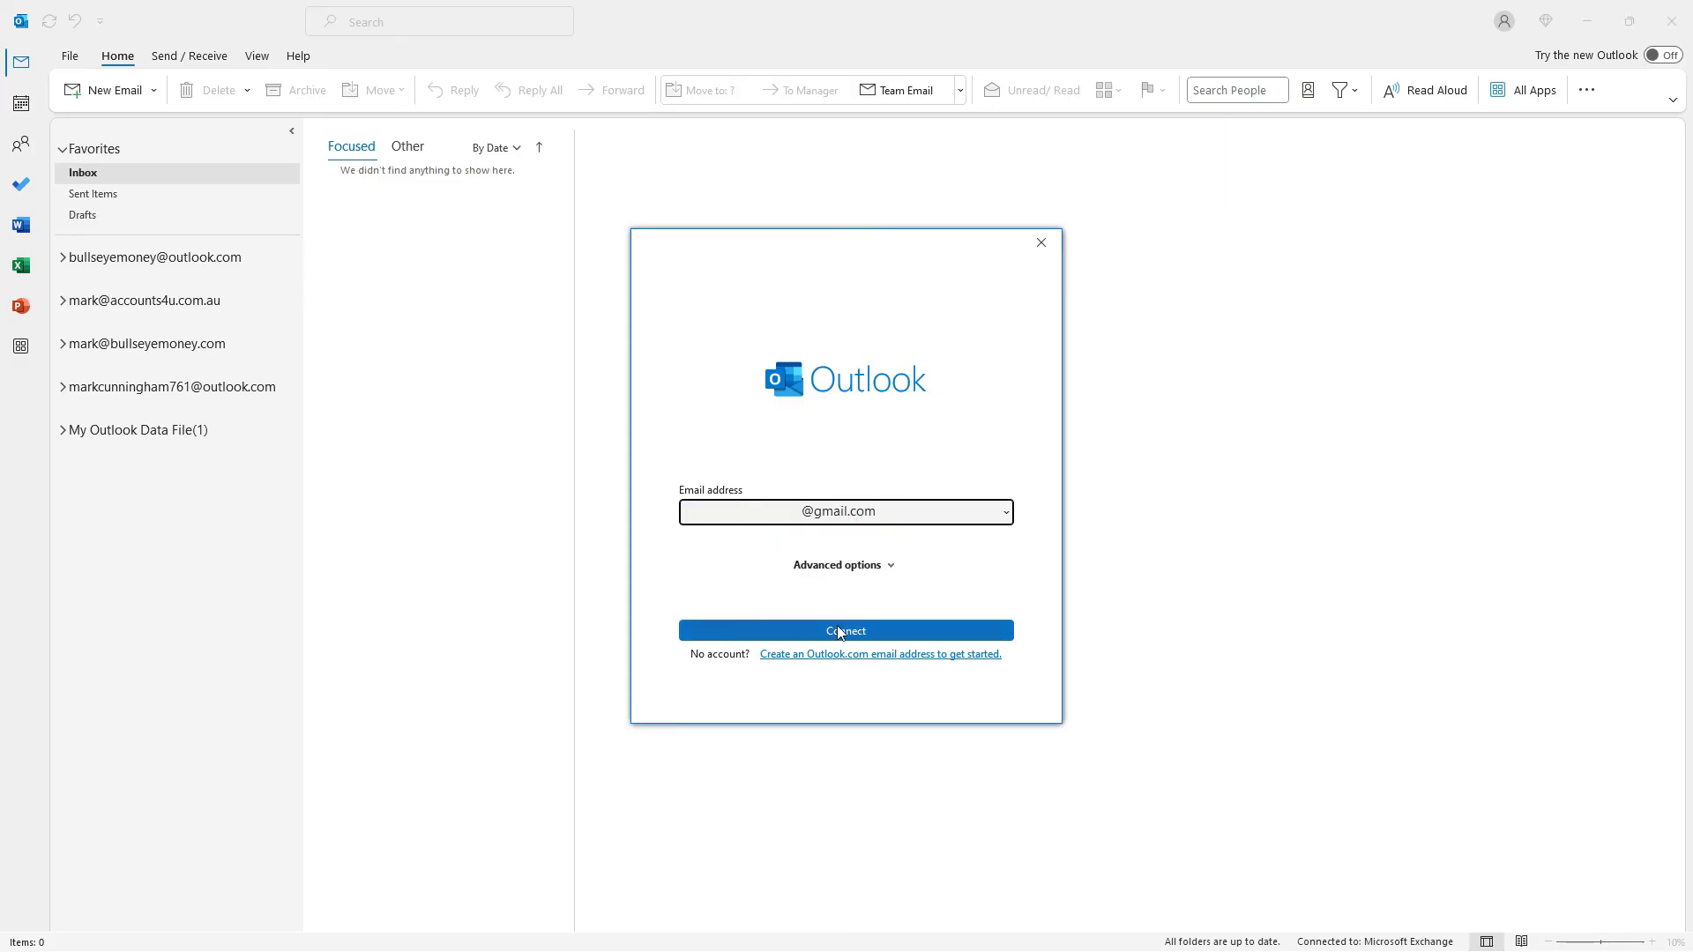
- Connect the Gmail address and sign in with Google using the account password
left_click(846, 630)
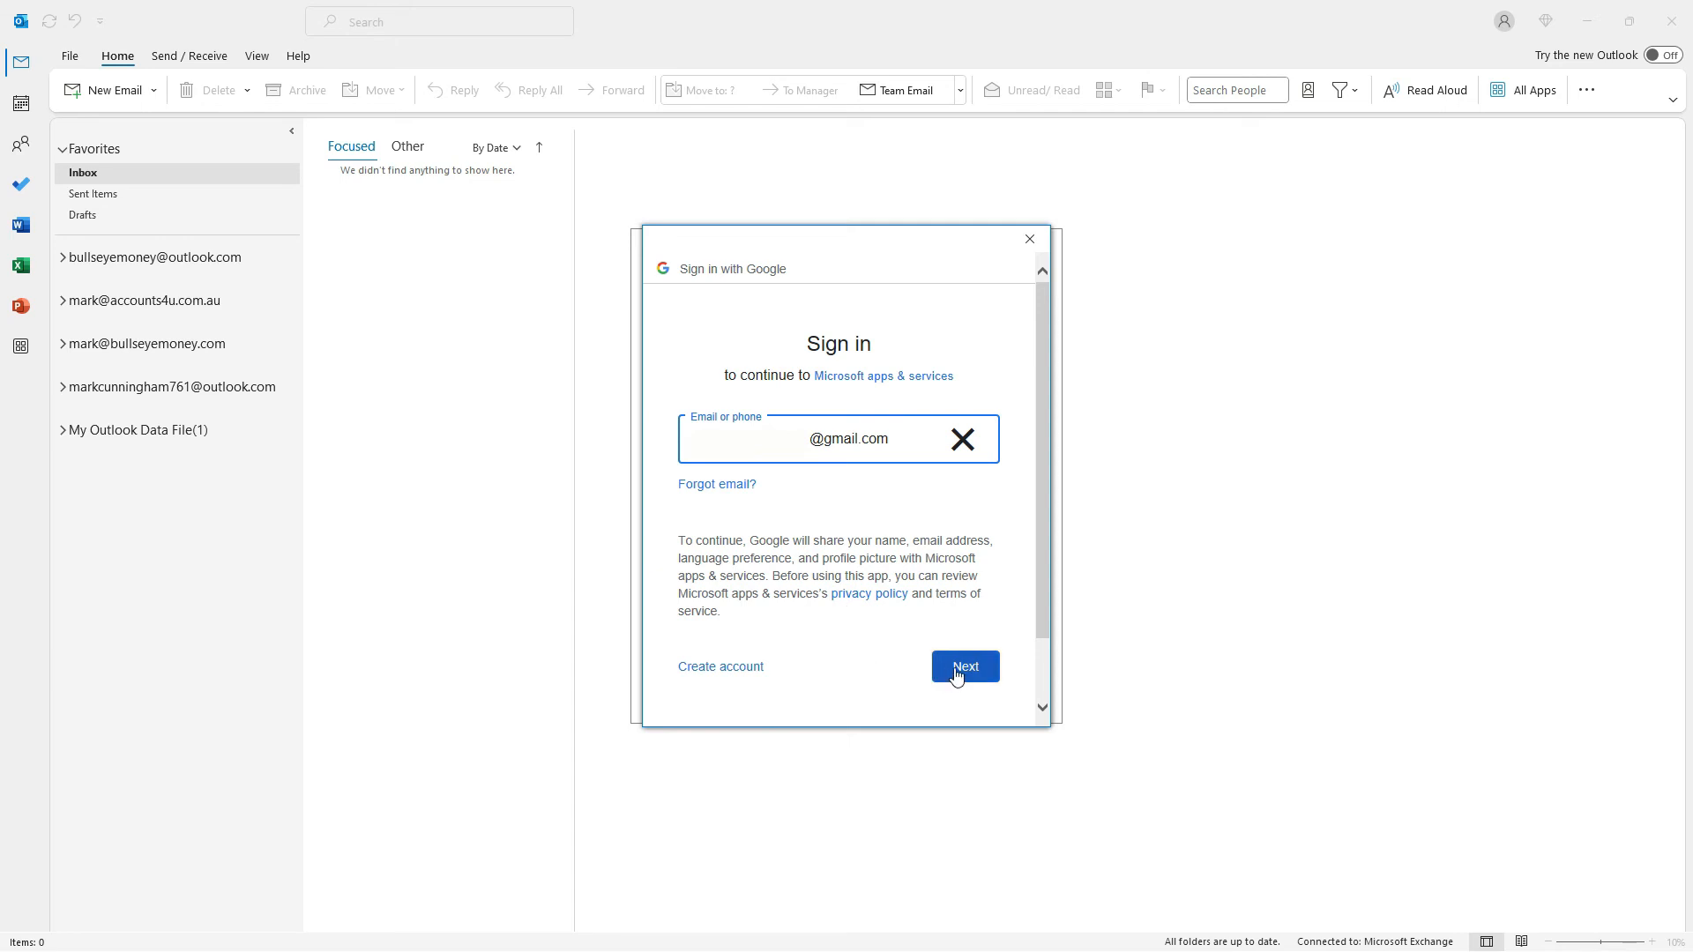
left_click(964, 666)
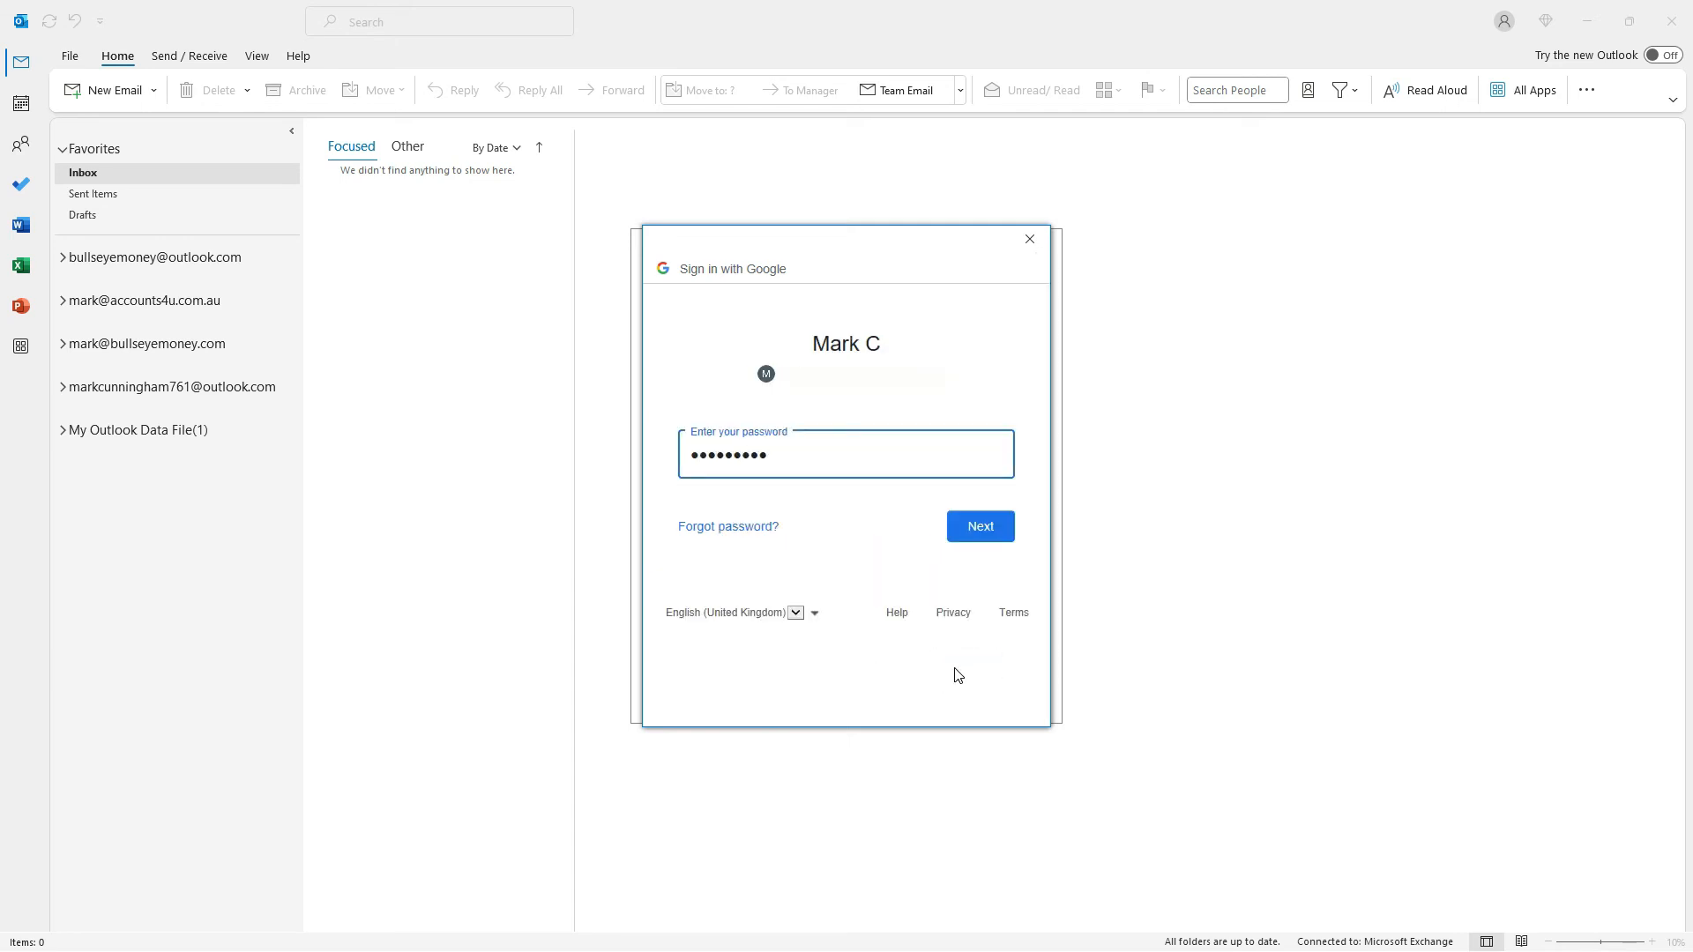
left_click(978, 526)
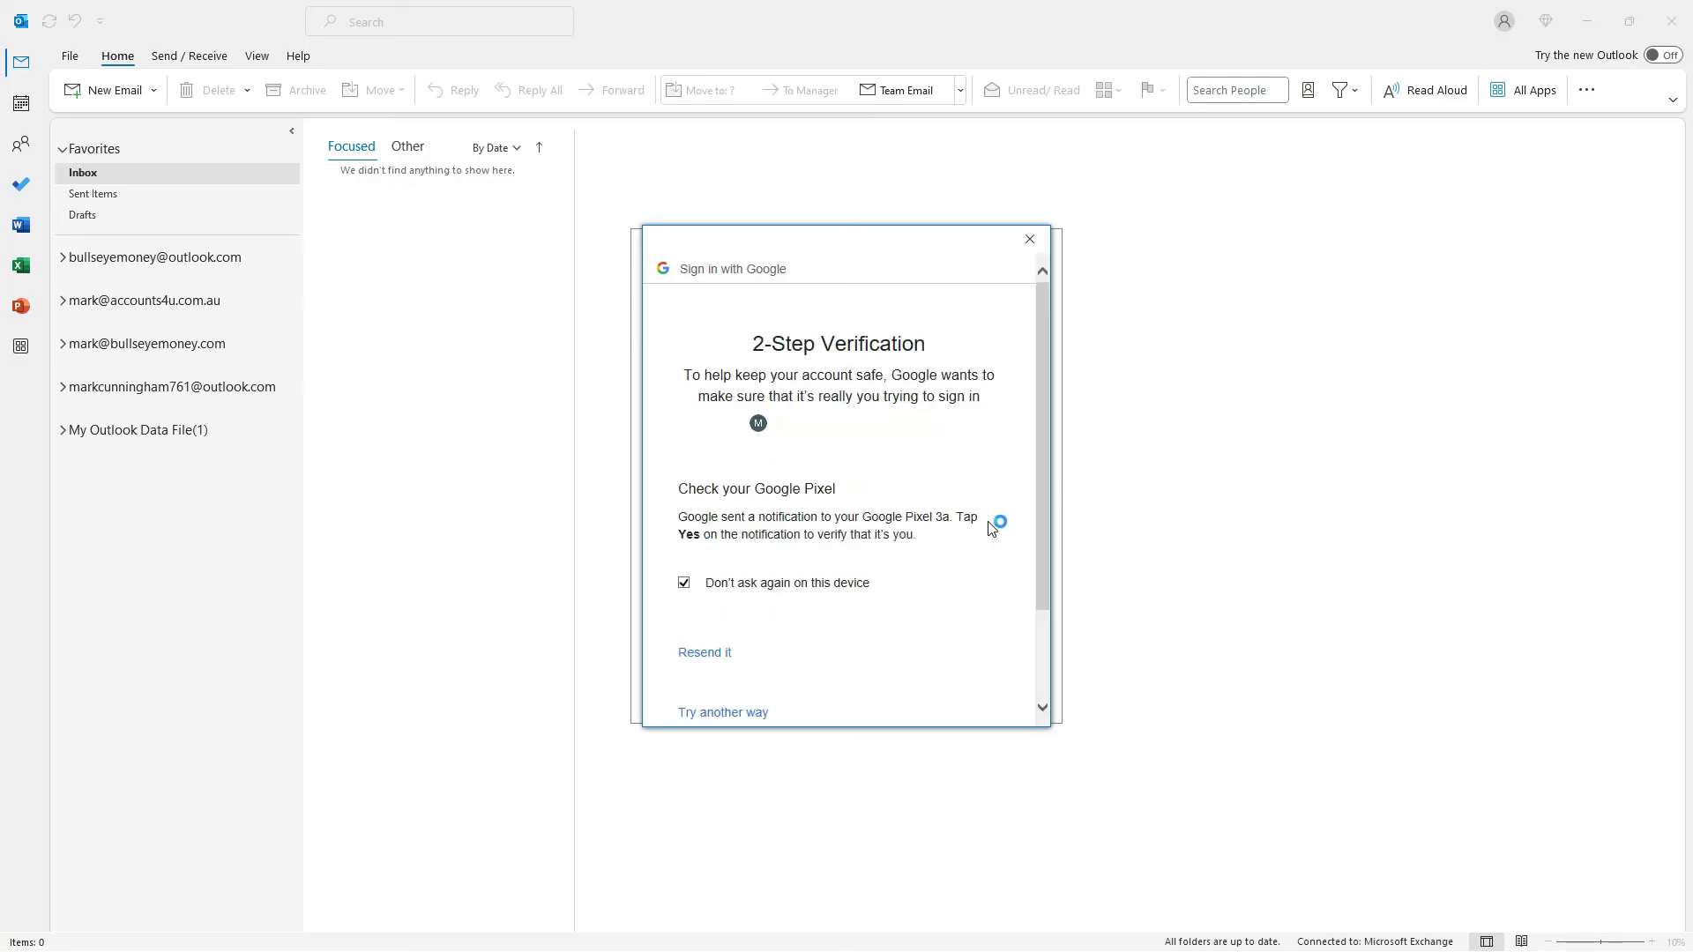
mouse_move(990, 528)
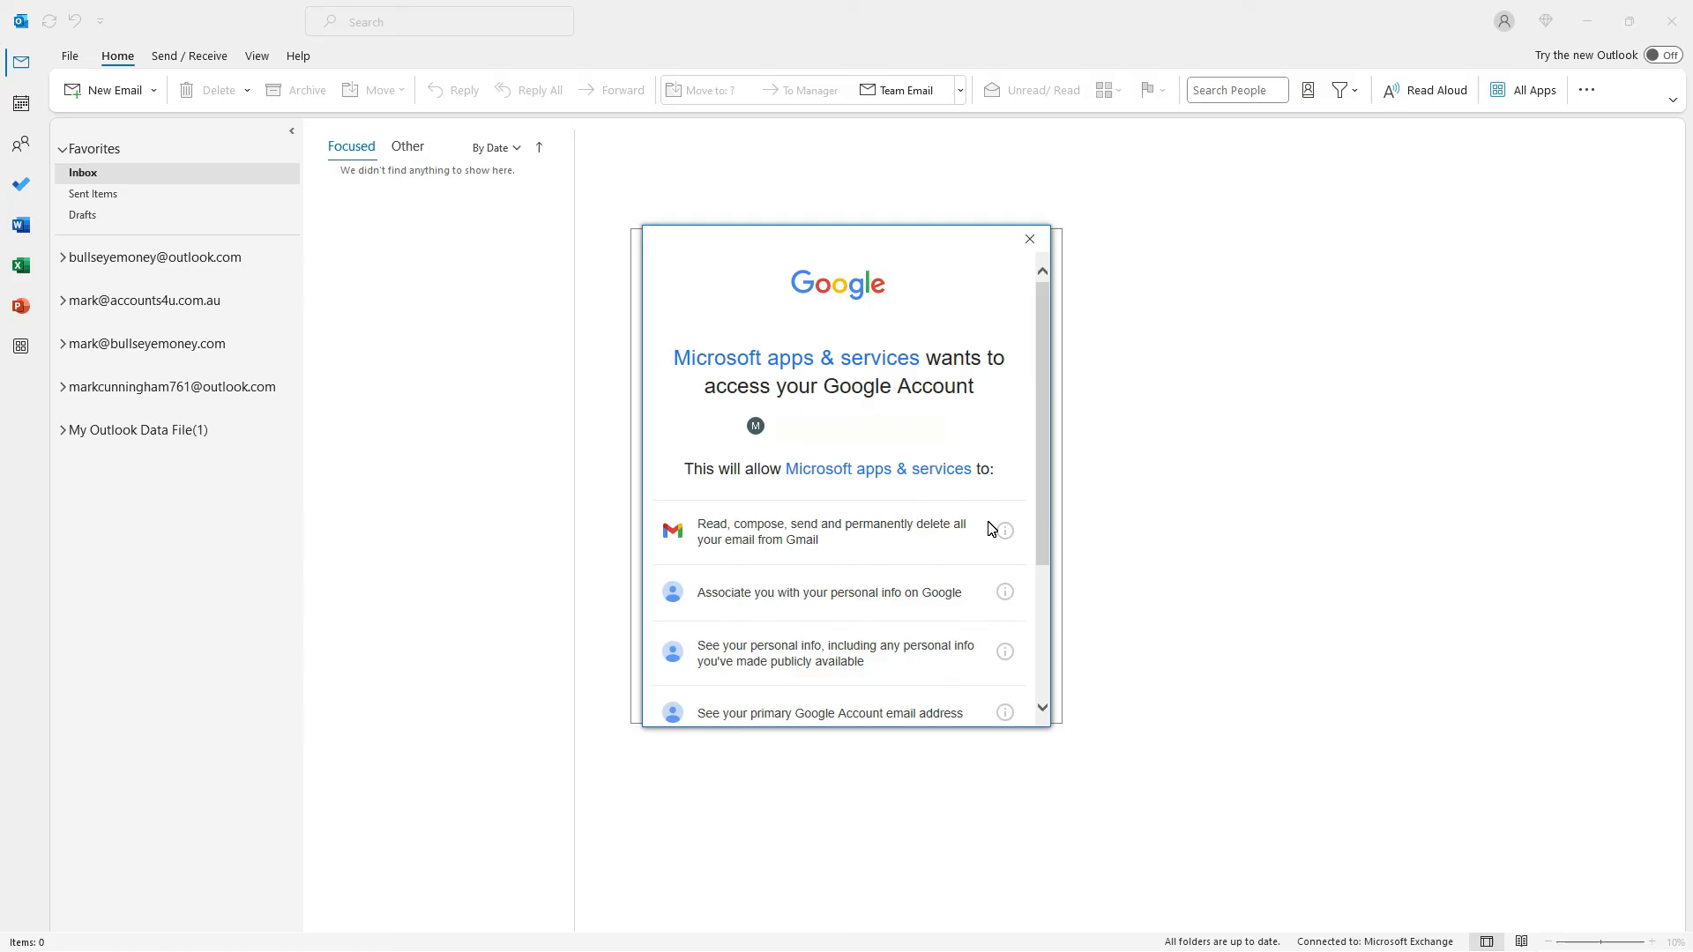
- Allow Microsoft access to the Google account and finish adding it as an IMAP account
scroll("down", 3)
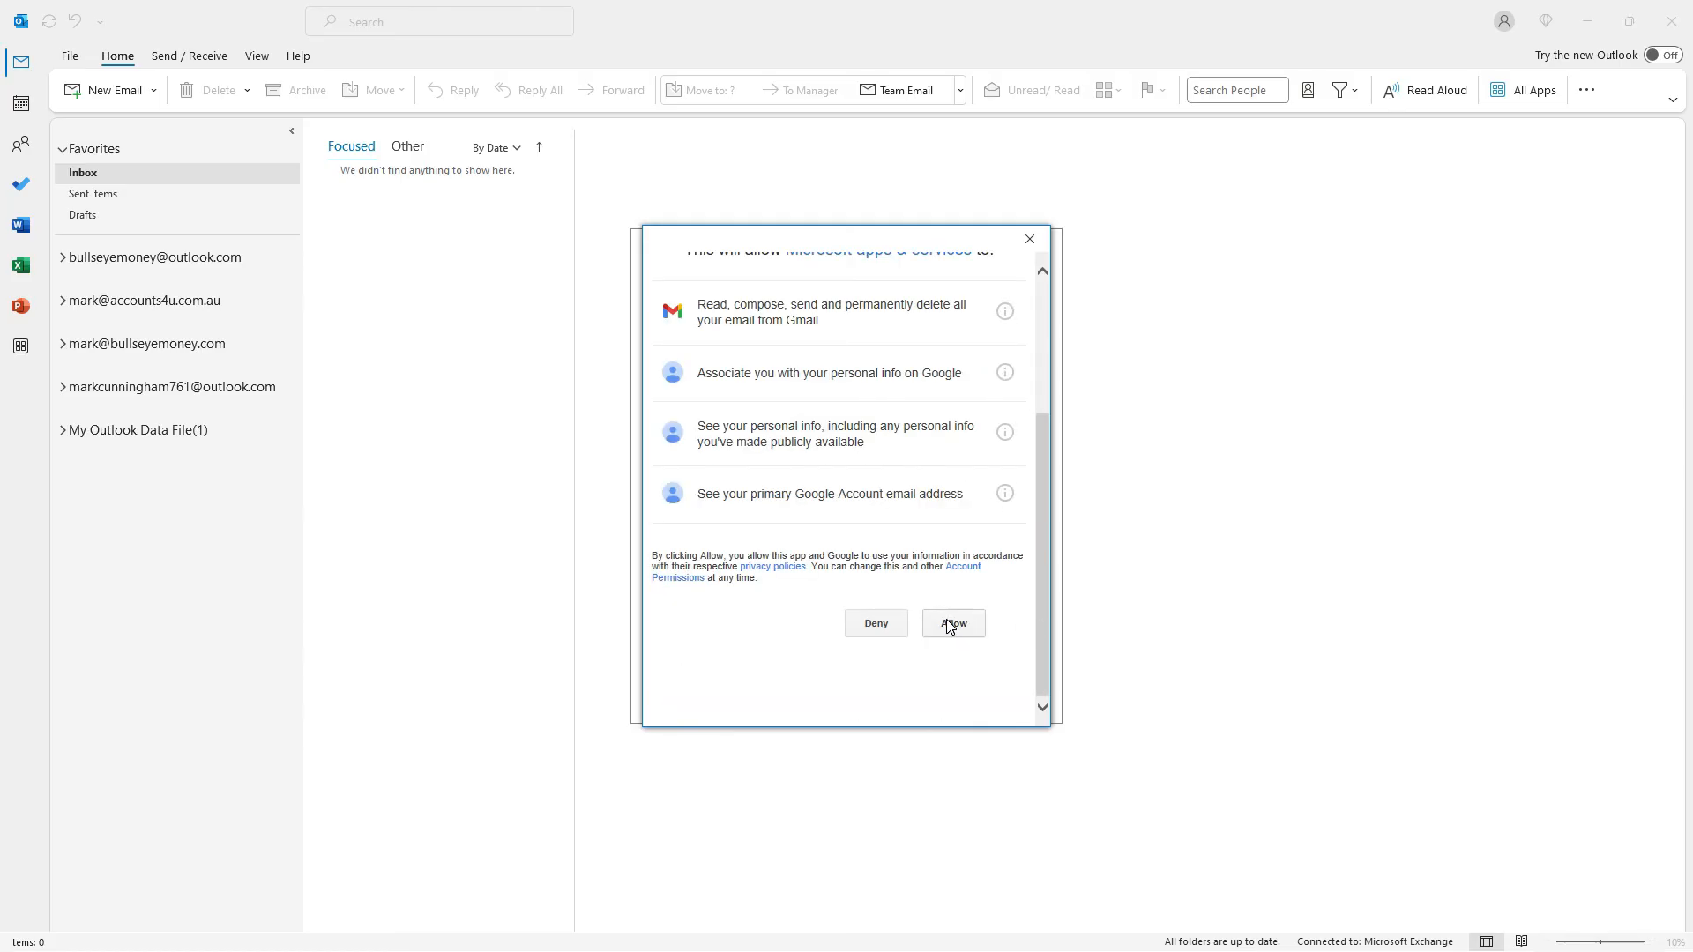
left_click(953, 624)
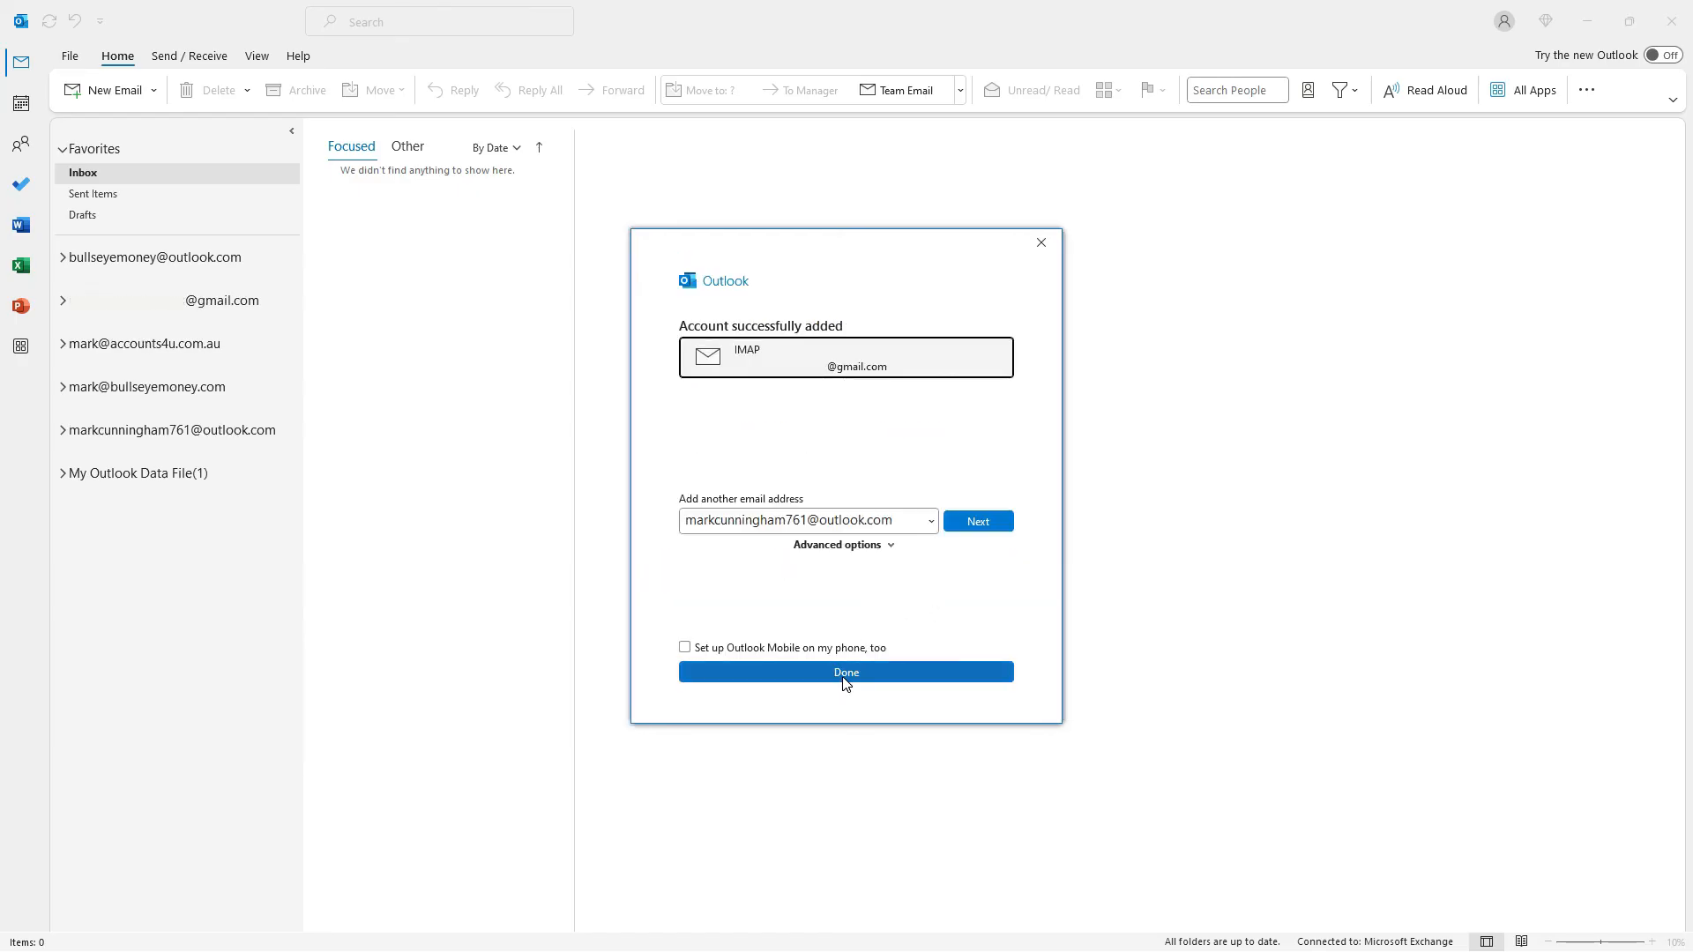
left_click(846, 672)
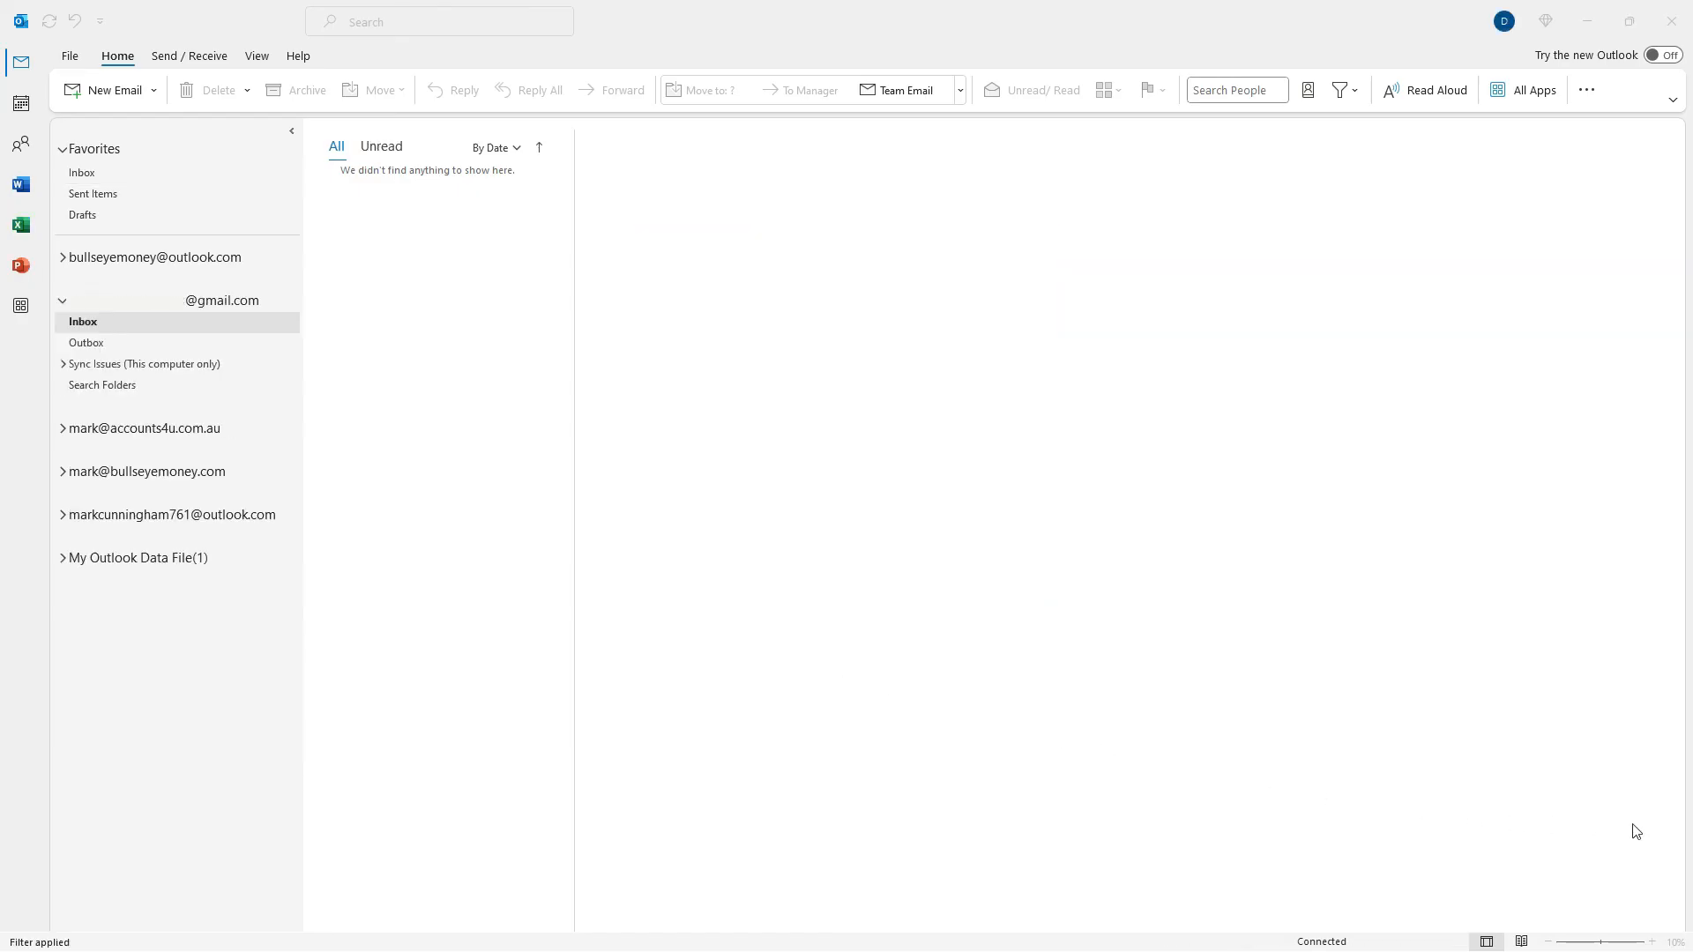